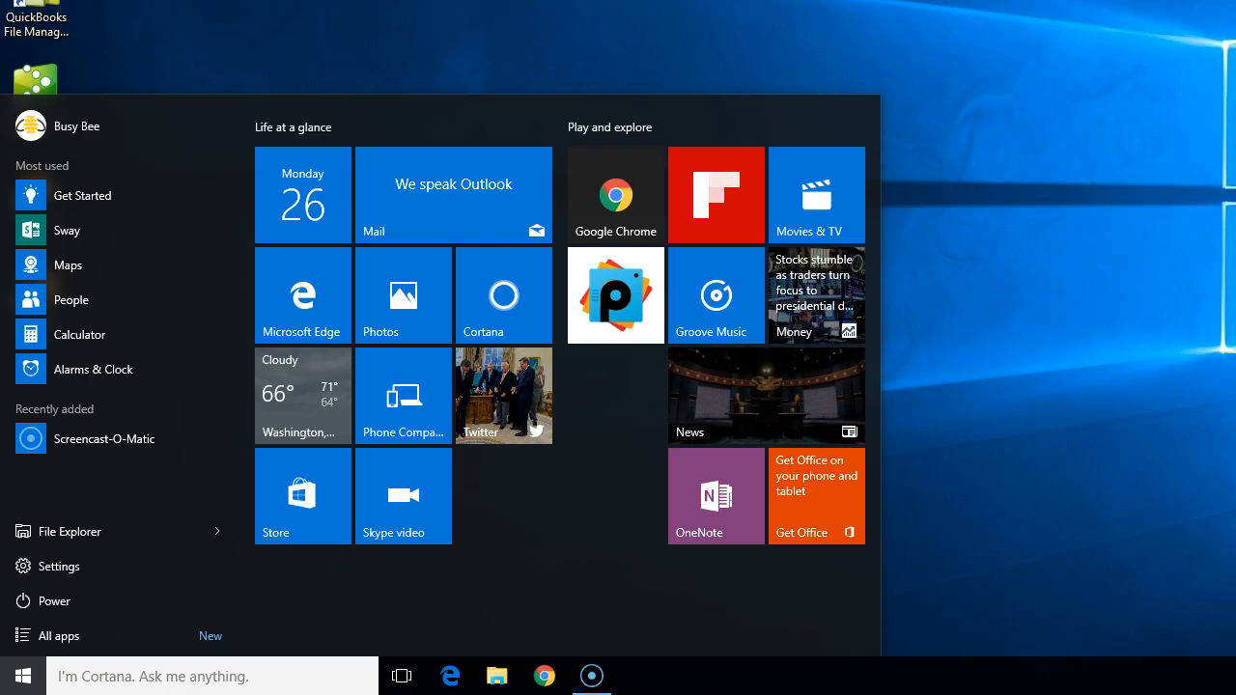
mouse_move(454, 486)
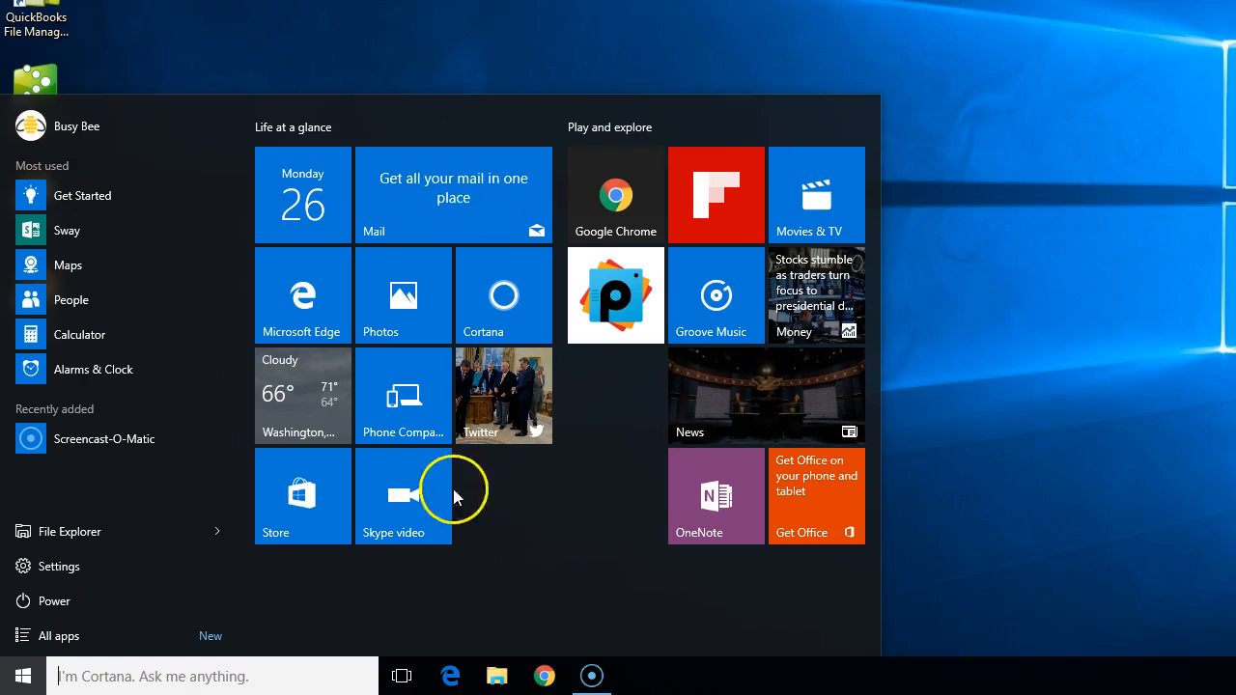
mouse_move(313, 332)
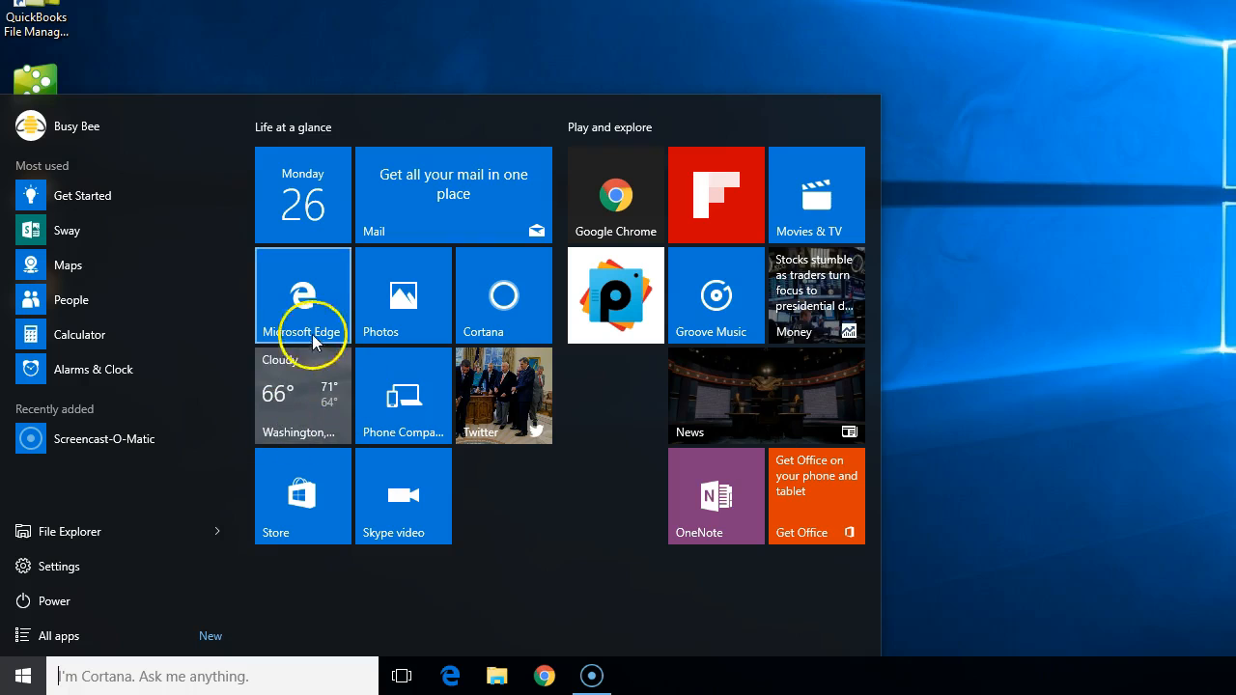
mouse_move(286, 415)
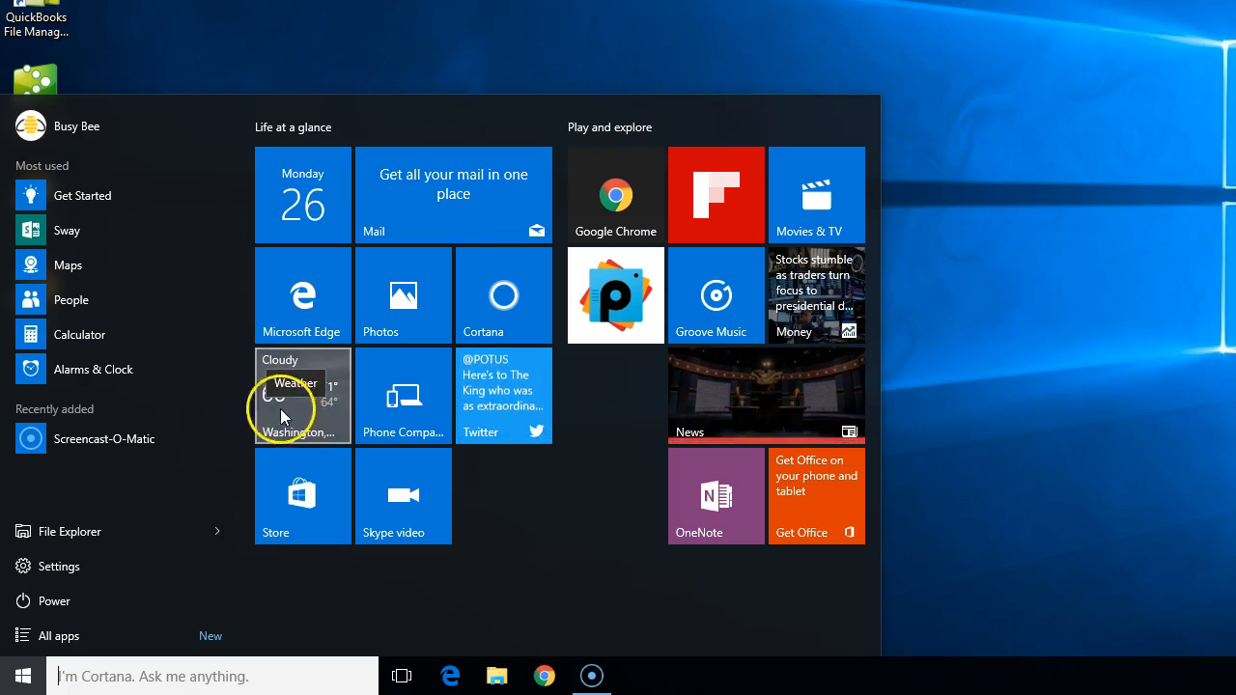
mouse_move(239, 417)
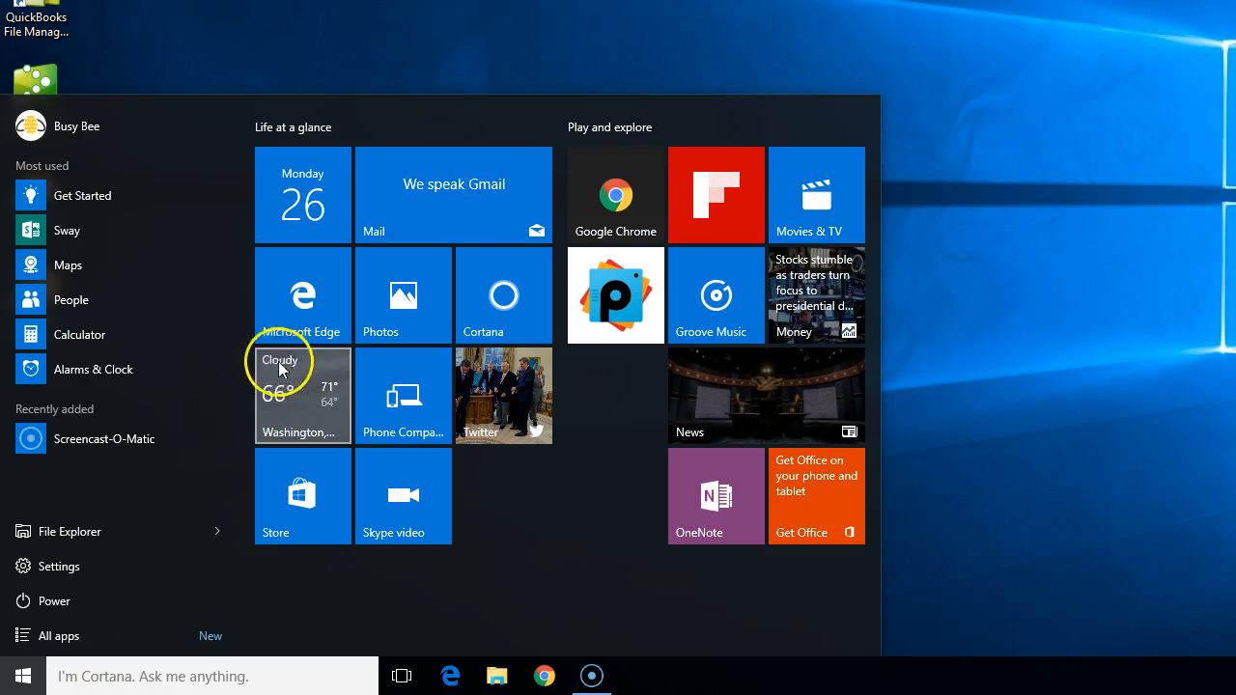
mouse_move(490, 512)
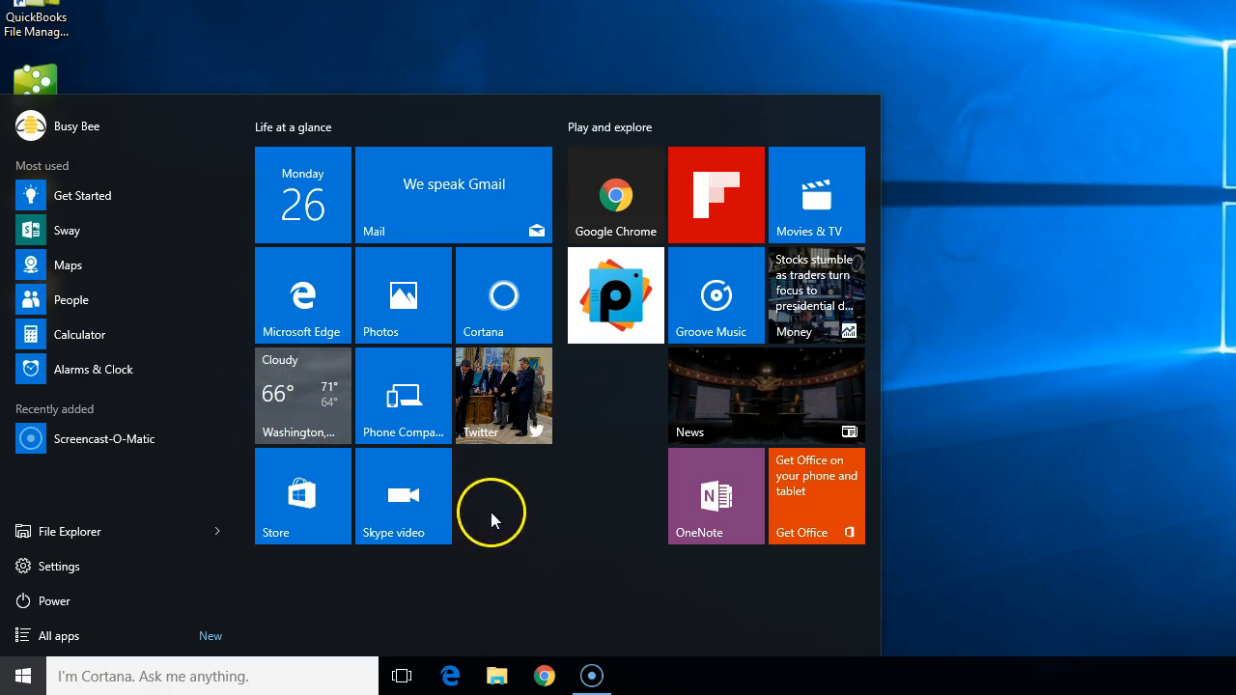
mouse_move(545, 512)
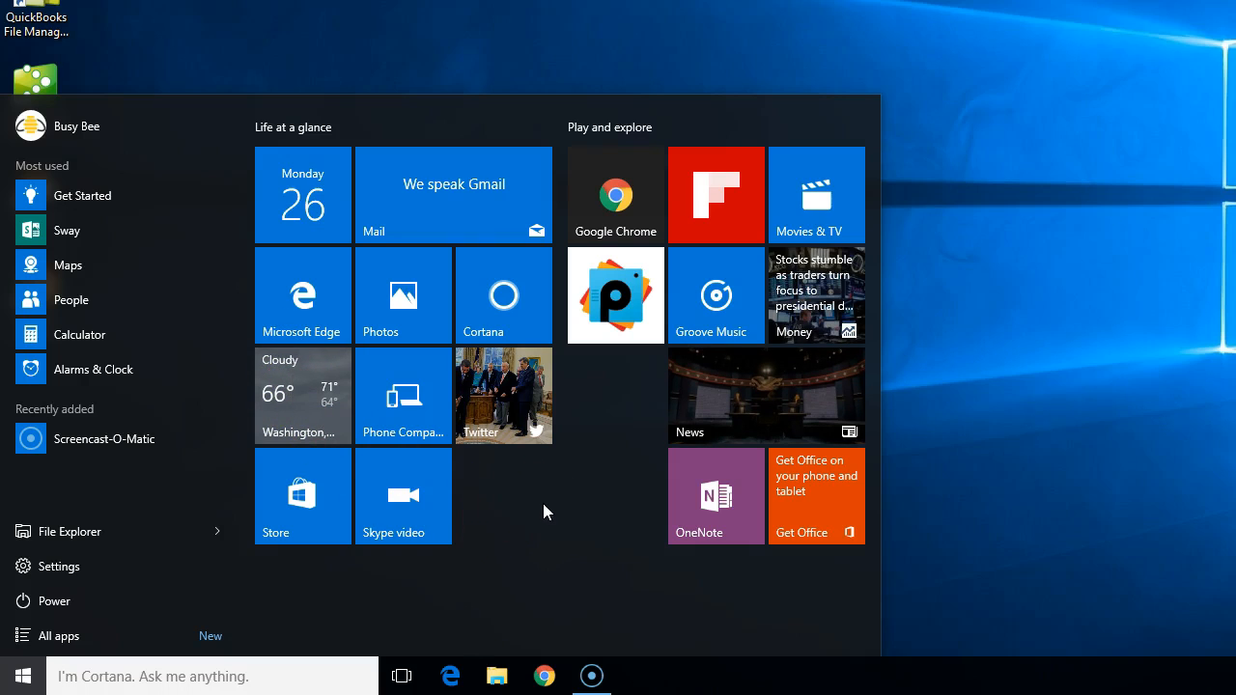
mouse_move(735, 405)
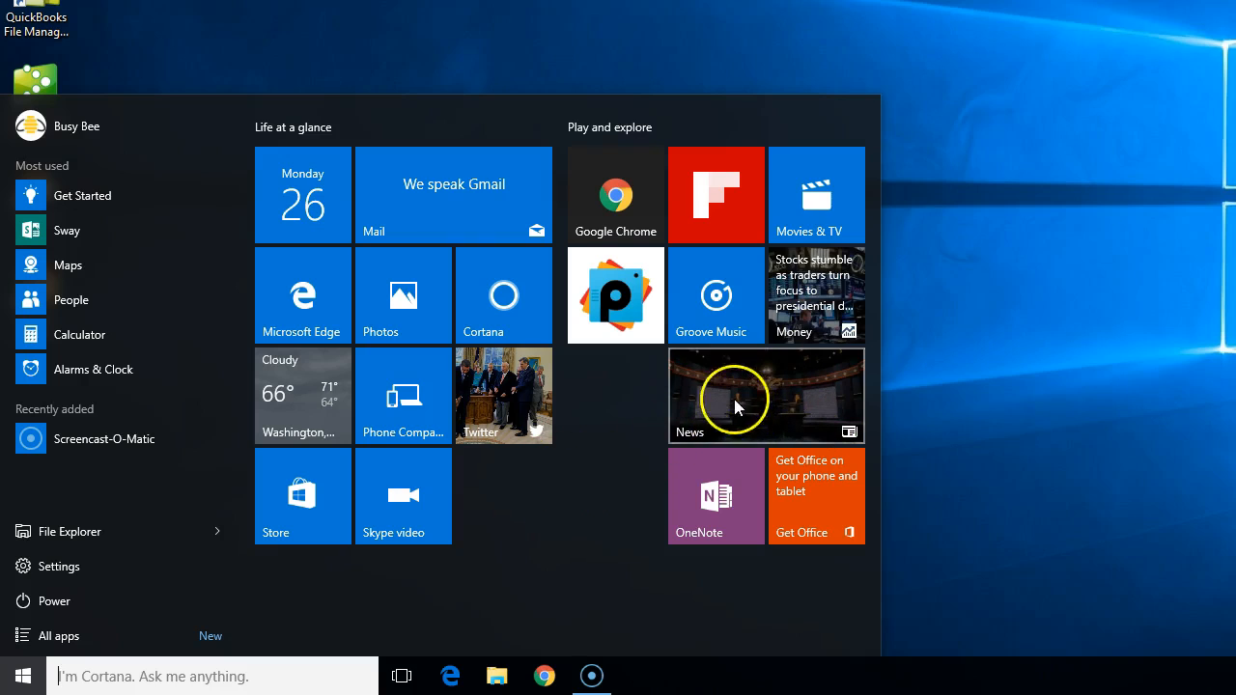
mouse_move(594, 483)
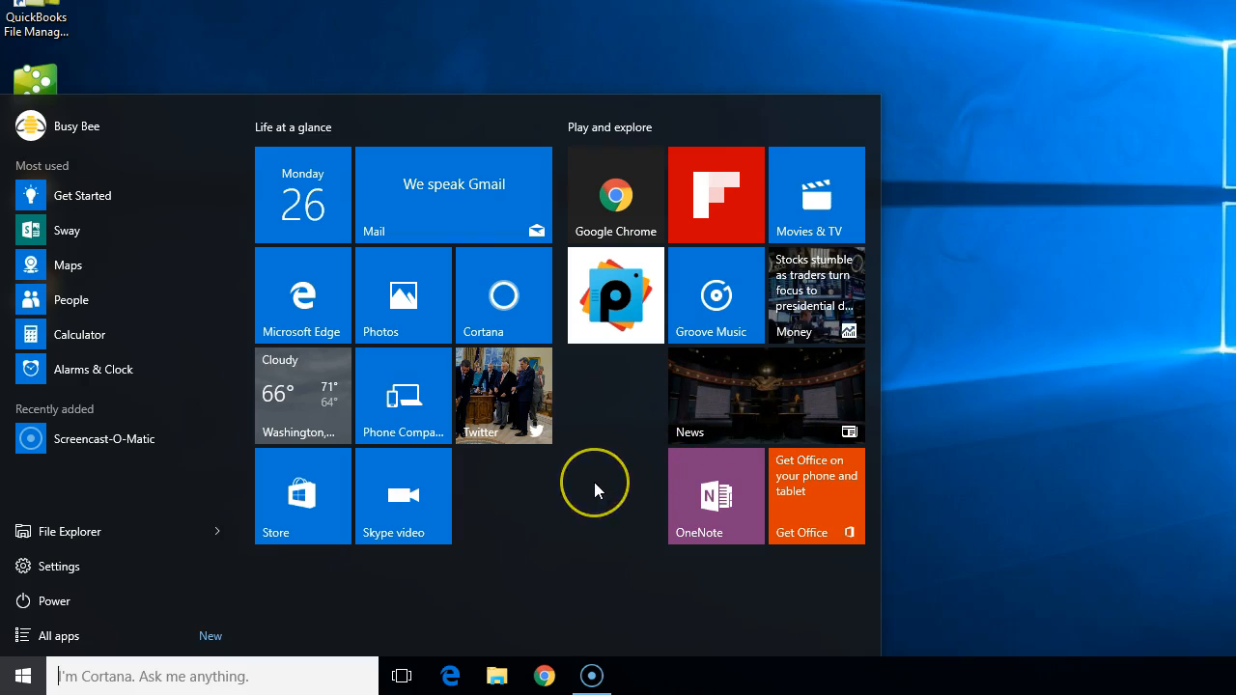
mouse_move(548, 529)
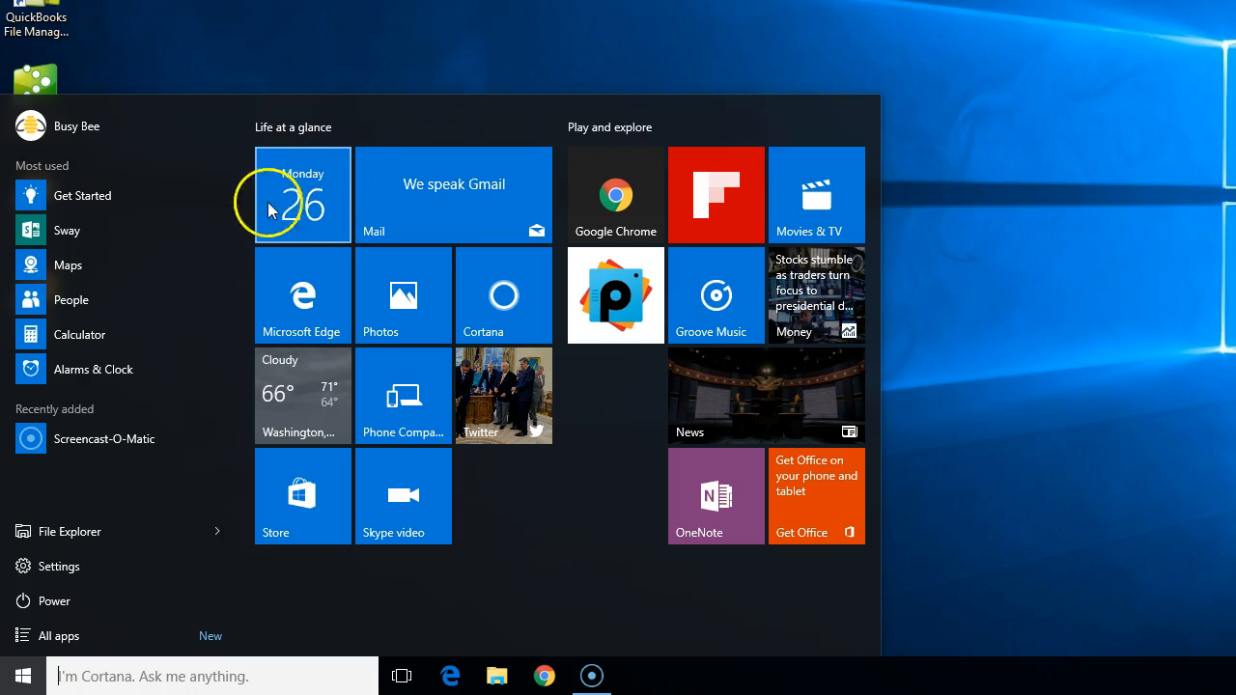
mouse_move(269, 216)
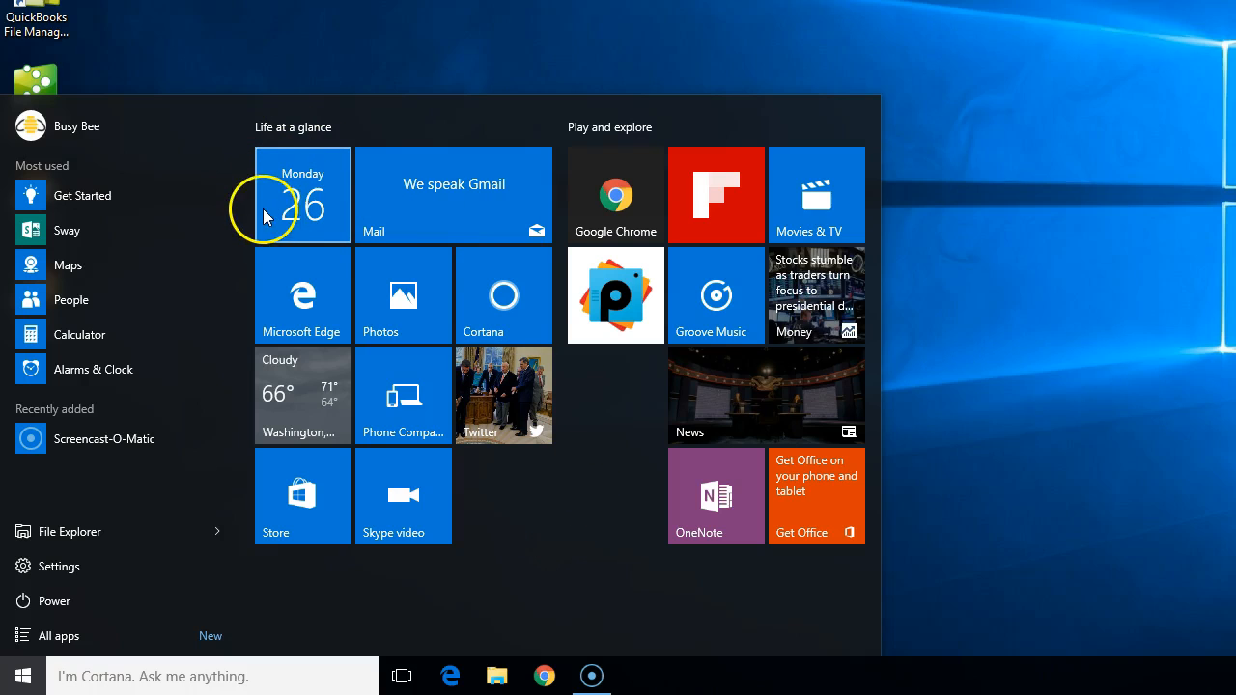
mouse_move(249, 205)
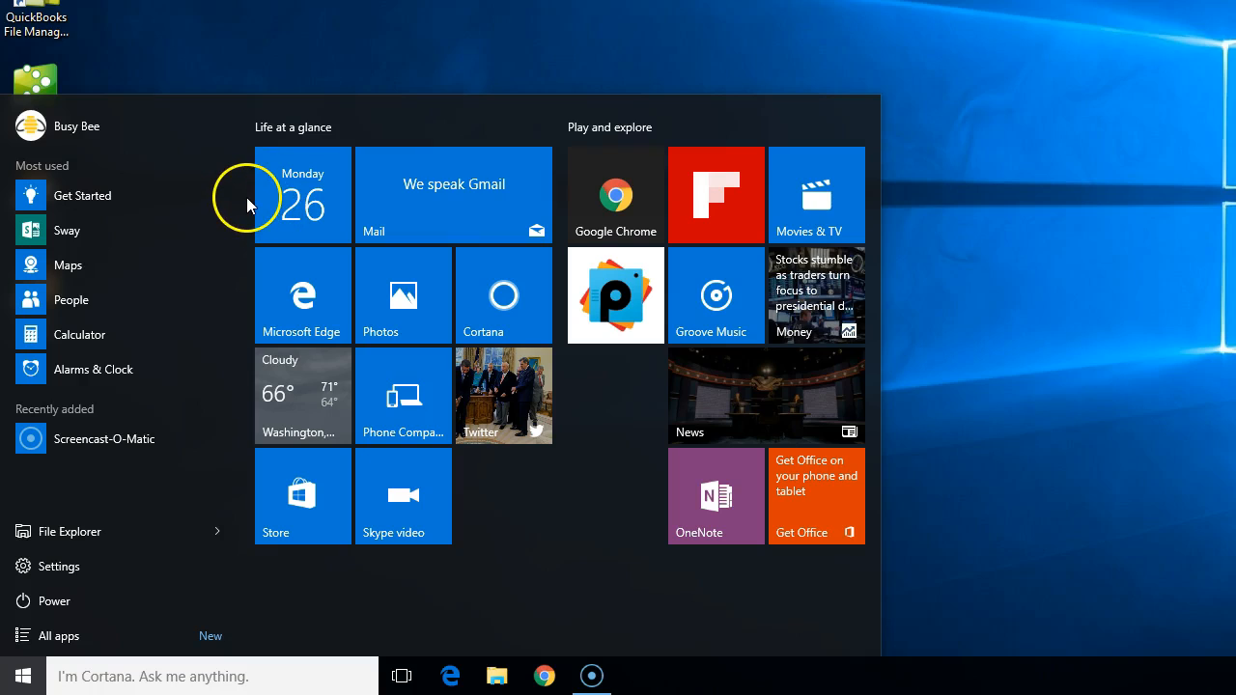
mouse_move(251, 205)
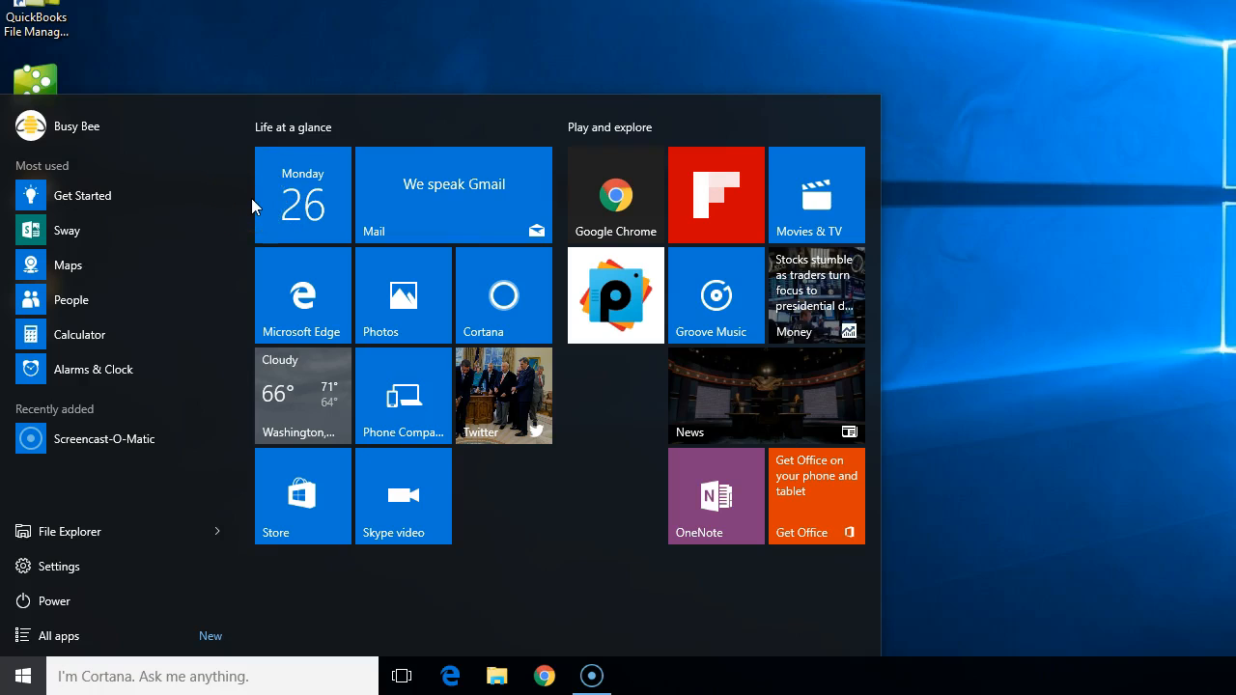
mouse_move(259, 211)
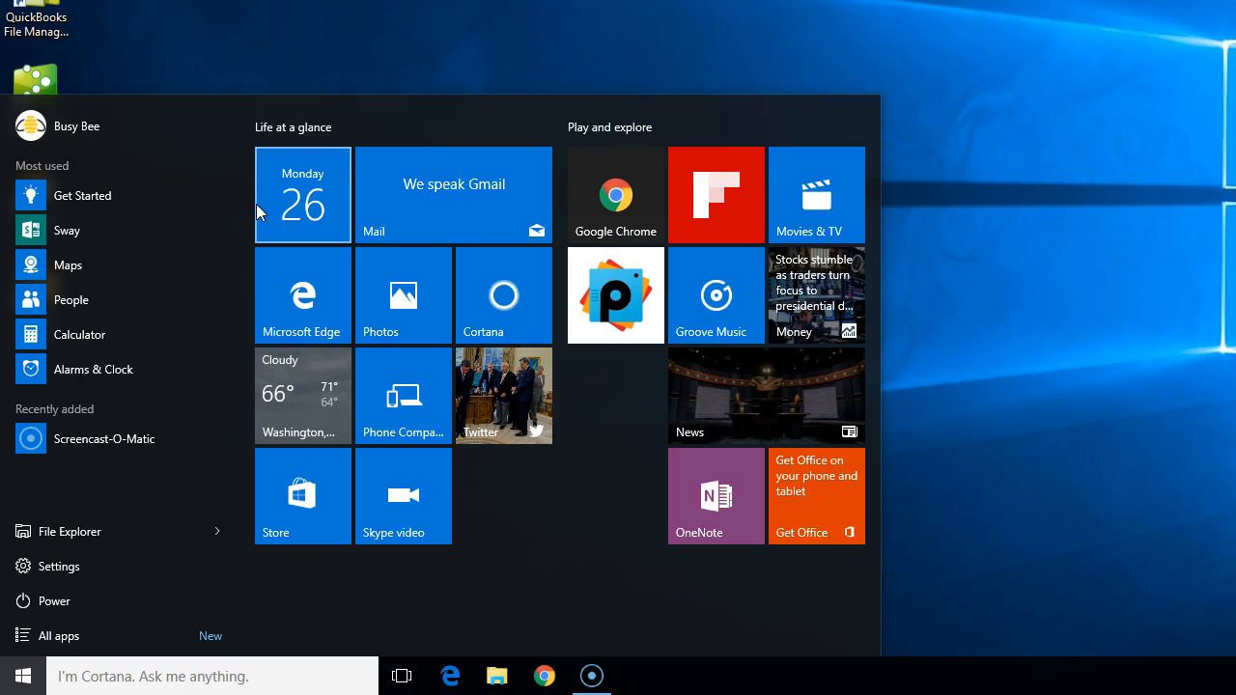
mouse_move(236, 261)
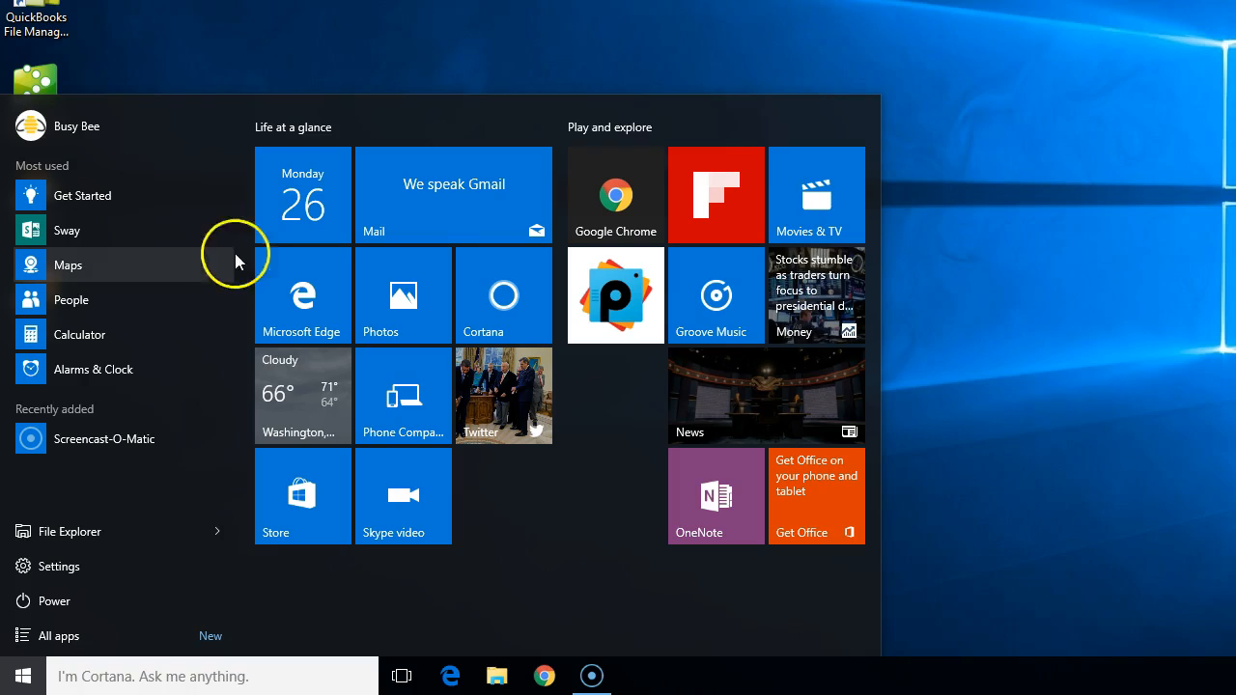
mouse_move(302, 396)
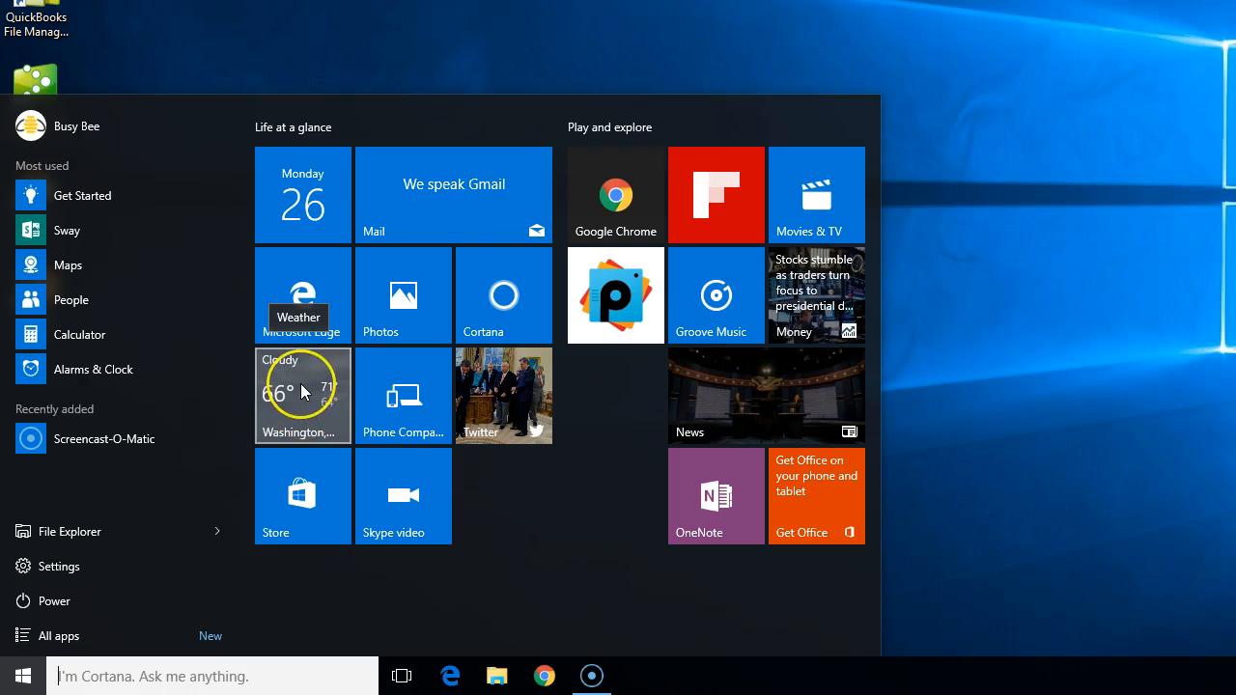
Launch MSN Weather, keep Fahrenheit, detect location and finish setup with Houma, LA
click(302, 394)
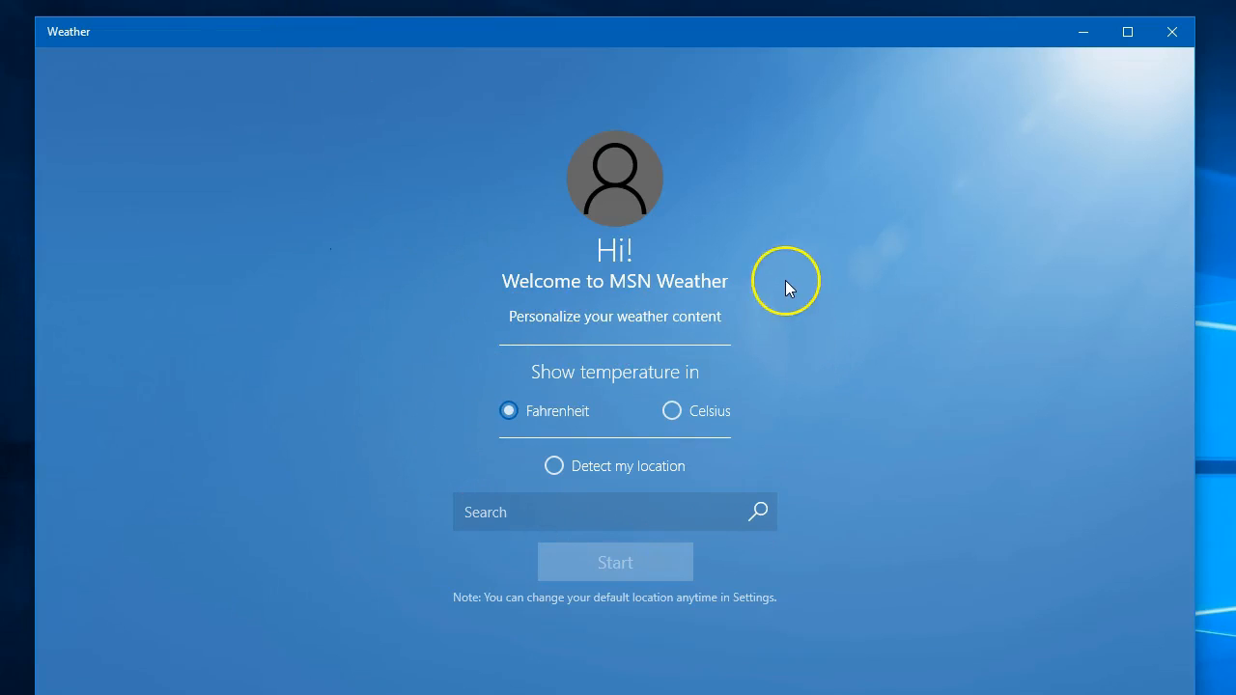
mouse_move(782, 307)
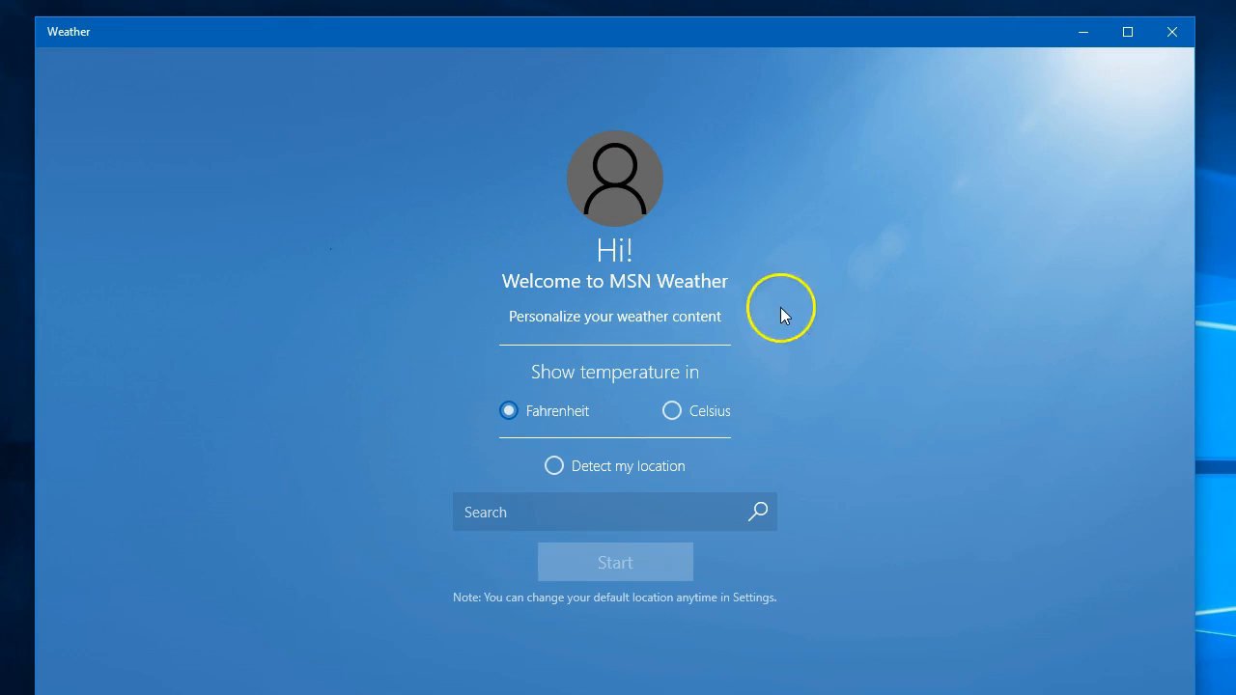
mouse_move(570, 307)
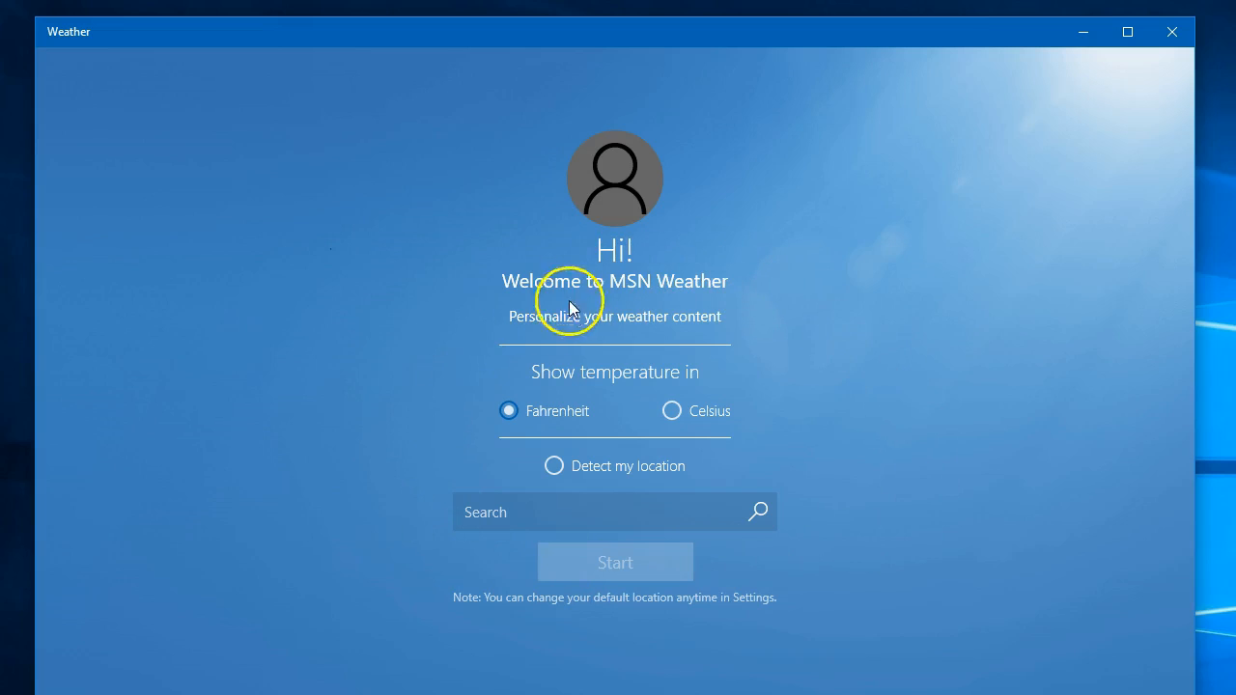
mouse_move(555, 469)
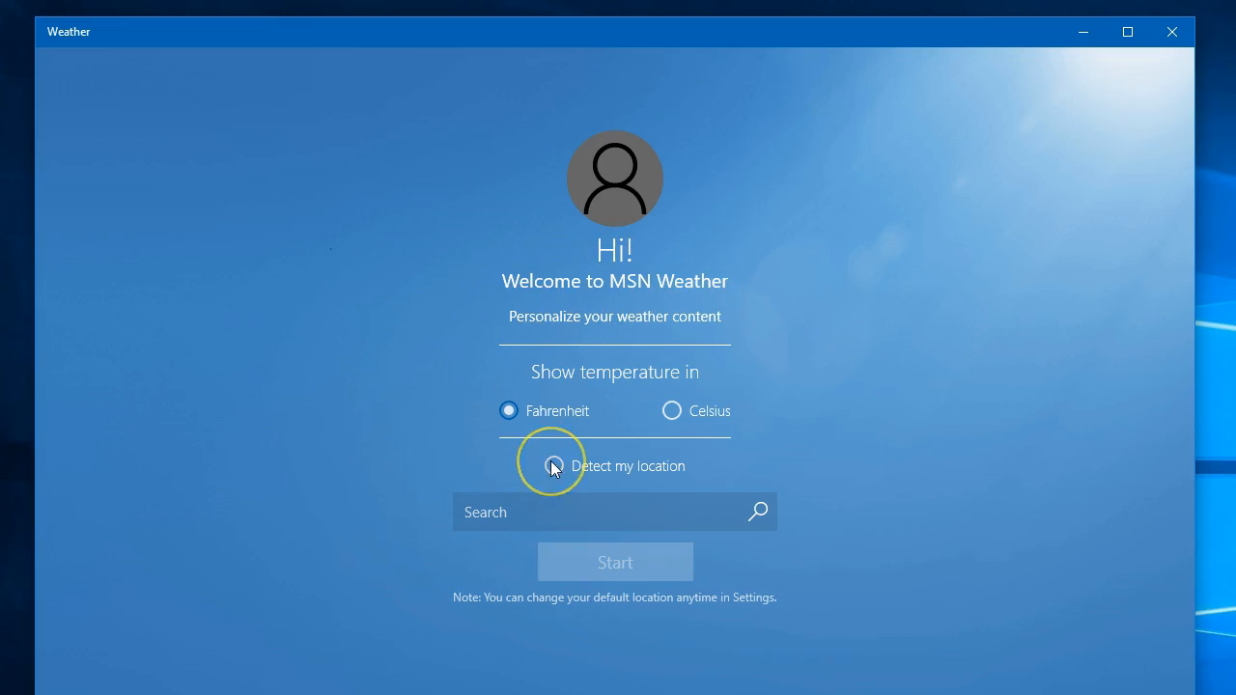
click(553, 466)
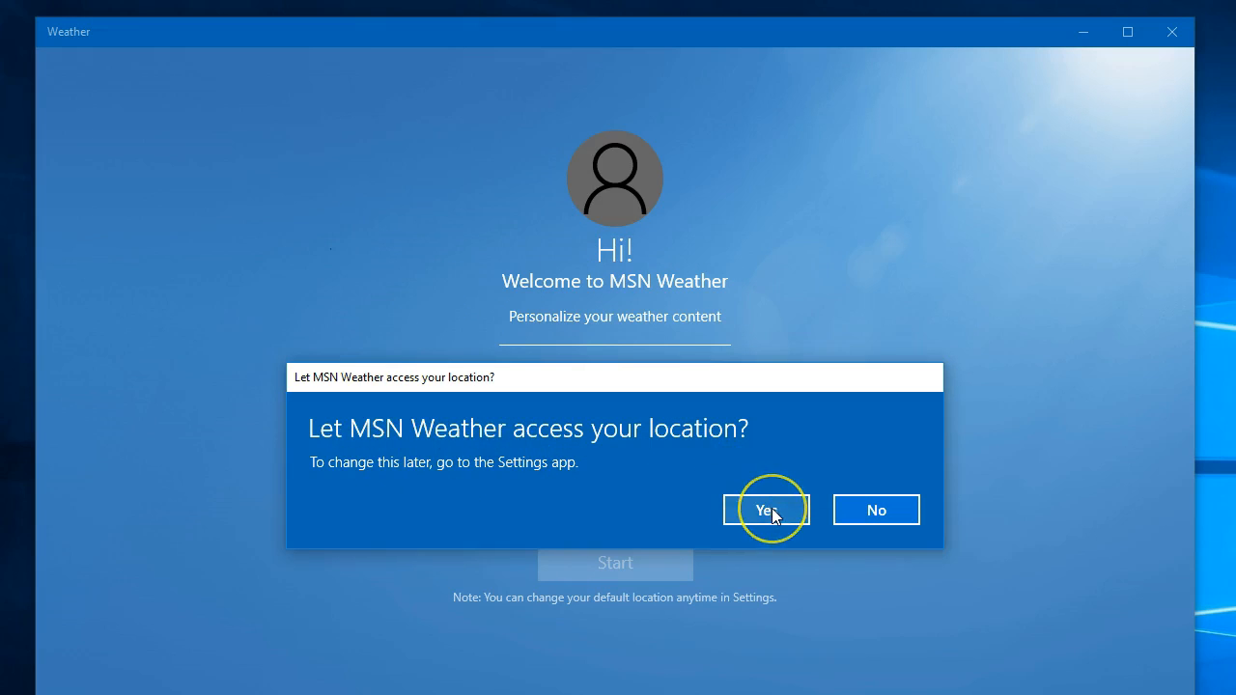
click(764, 510)
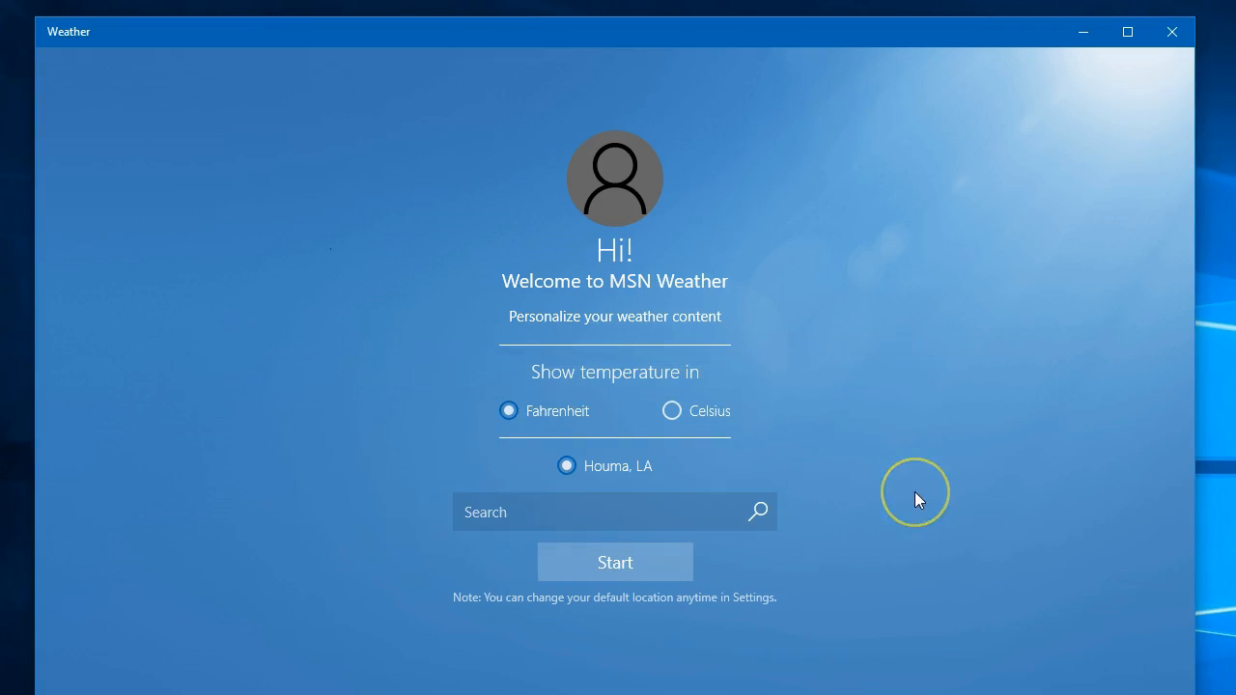
mouse_move(564, 465)
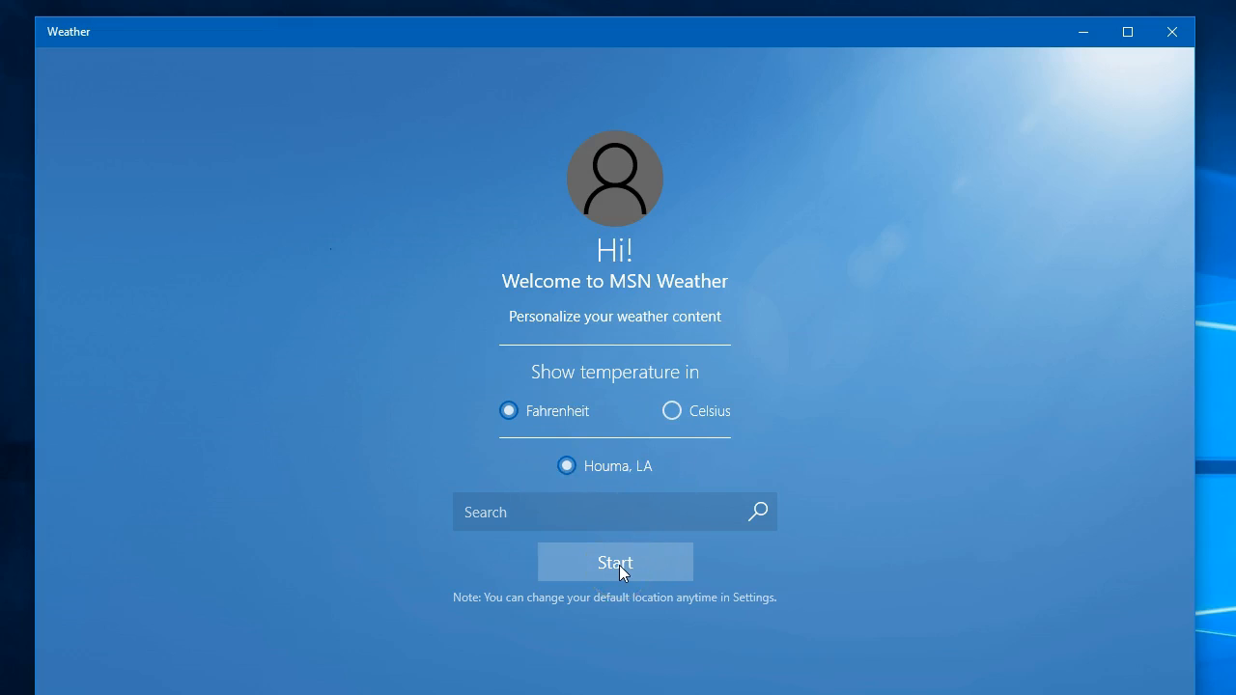
click(615, 562)
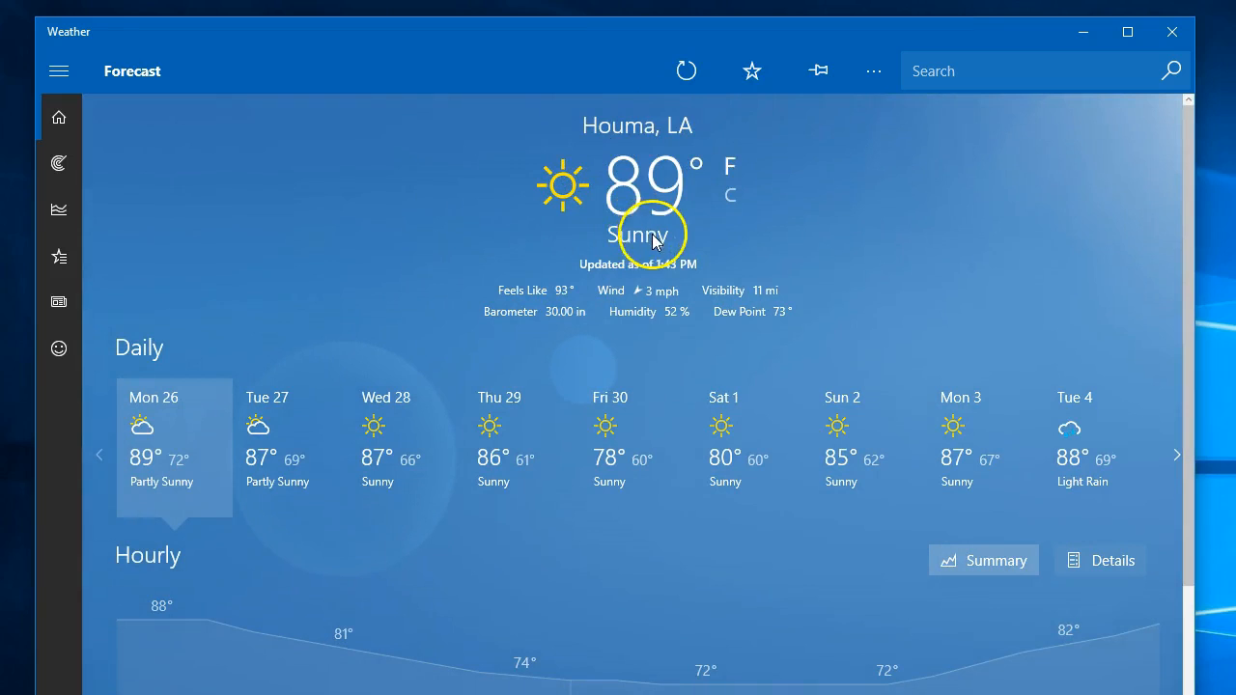
mouse_move(700, 236)
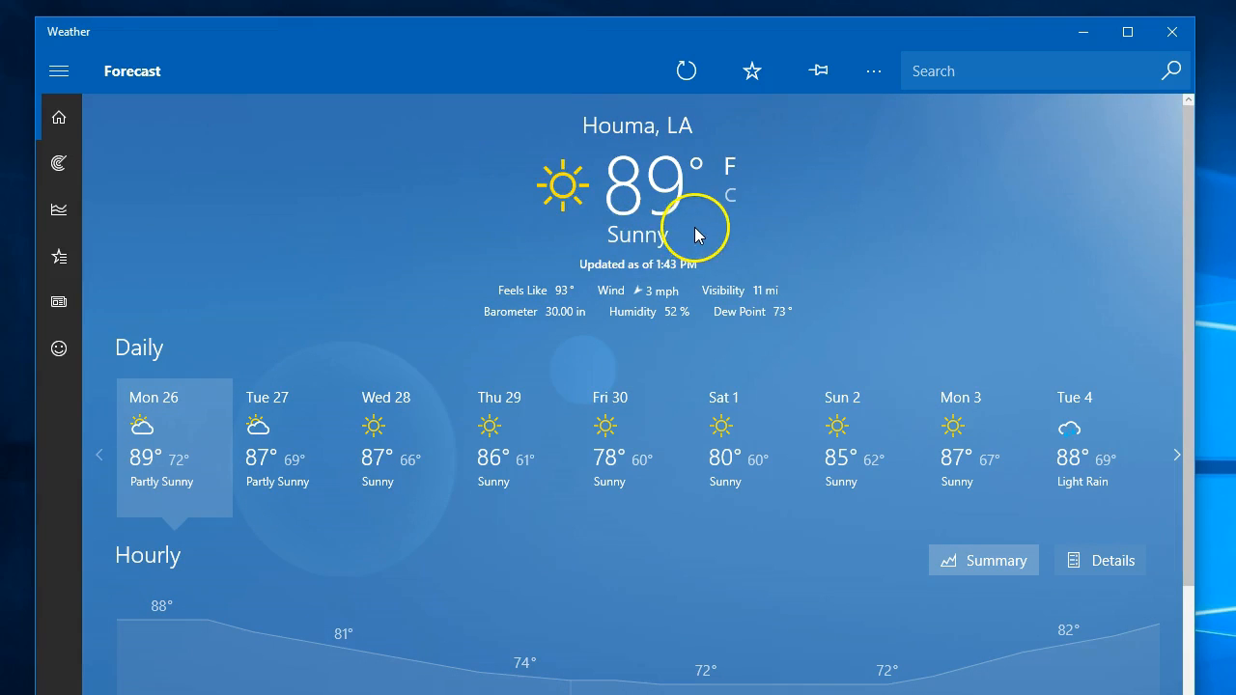
mouse_move(1176, 62)
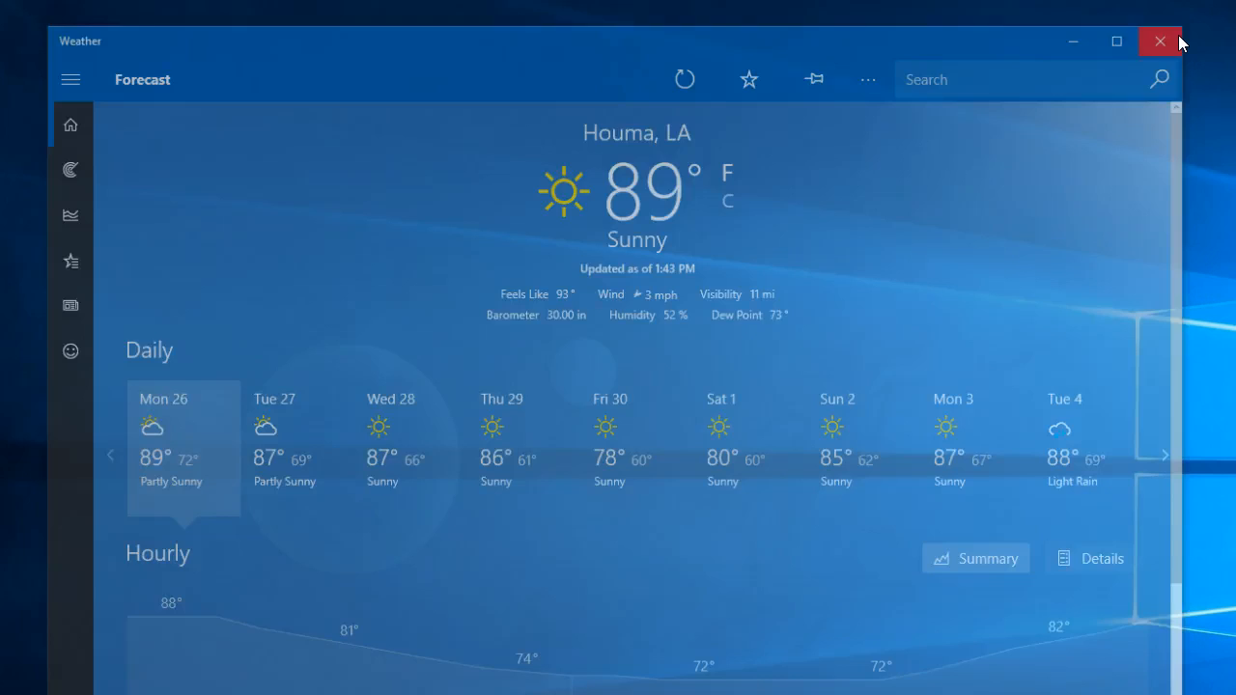
Close Weather and reopen Start, where the Weather tile now shows Houma's 89° sunny conditions
click(1159, 42)
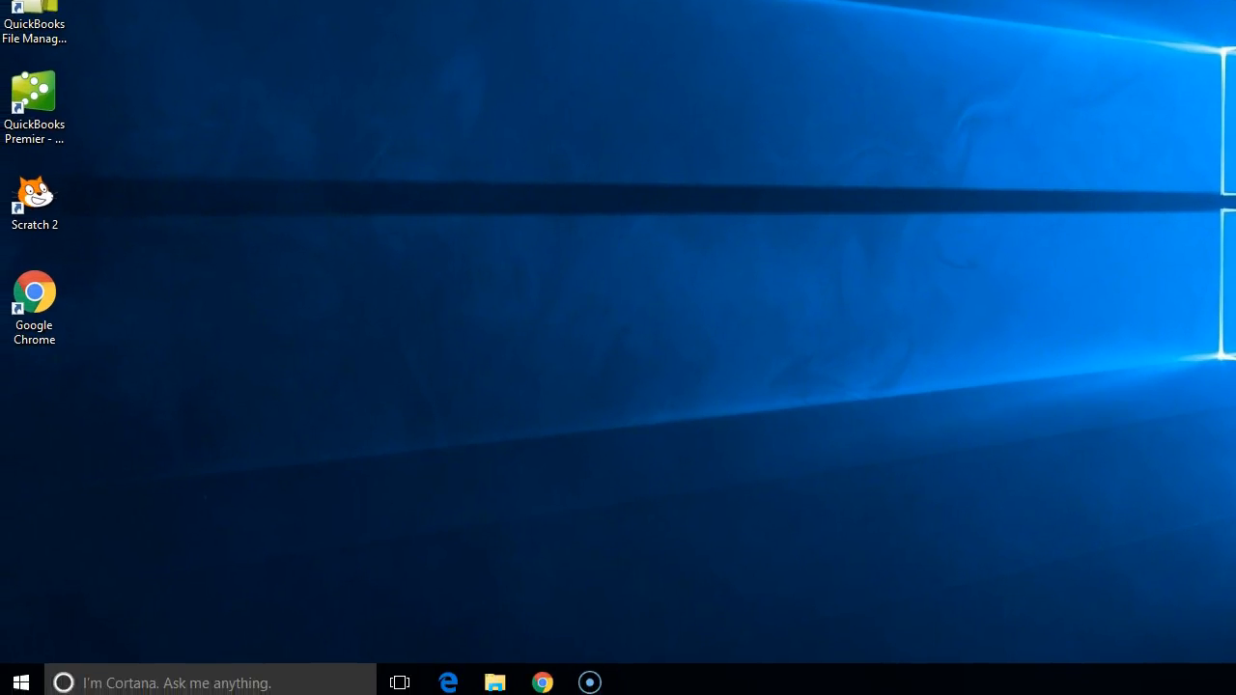
click(21, 682)
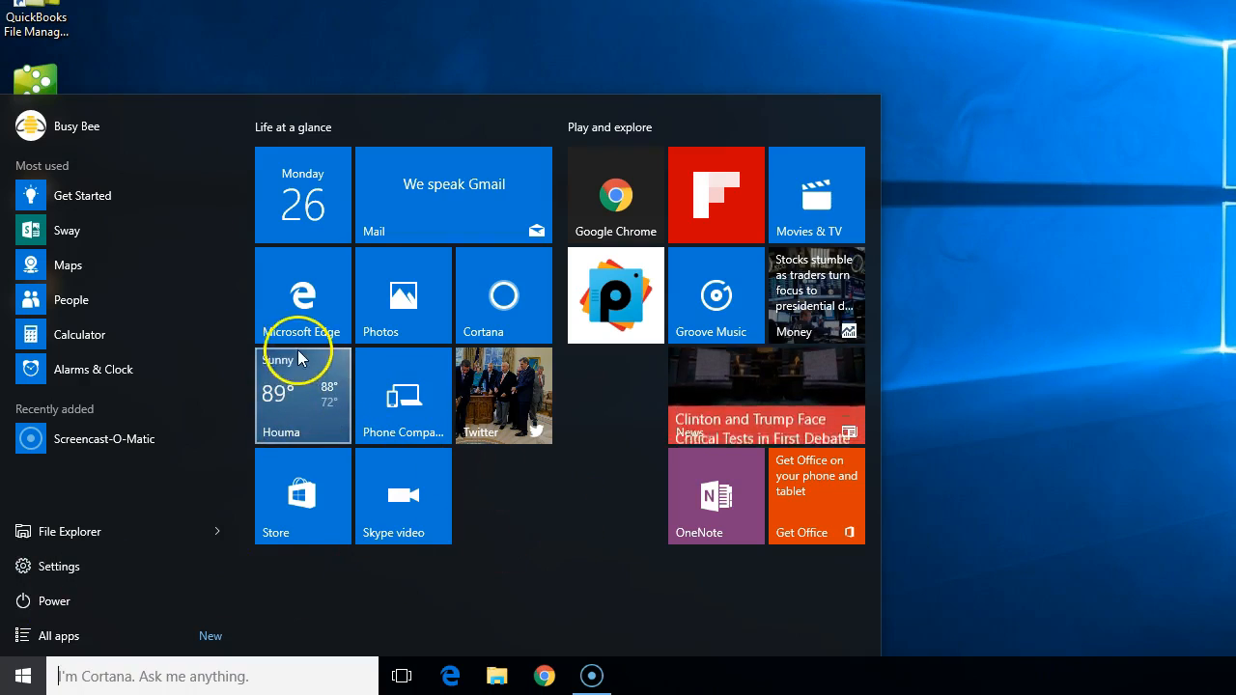
mouse_move(340, 448)
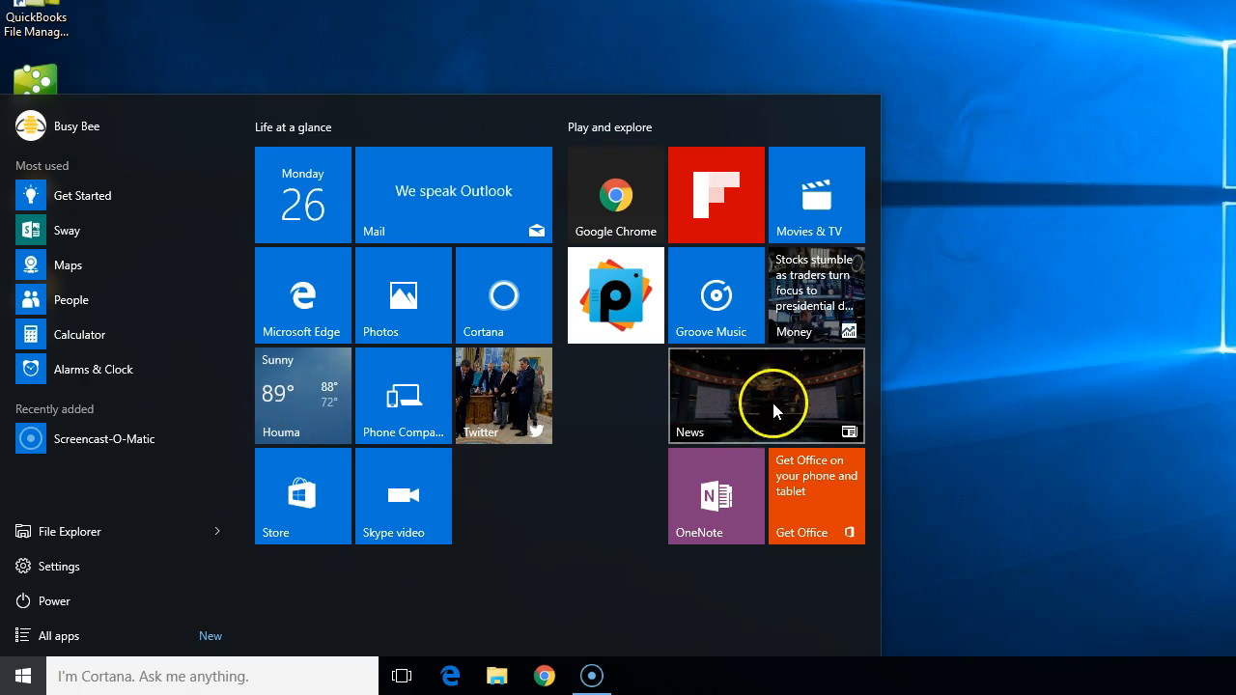
mouse_move(744, 400)
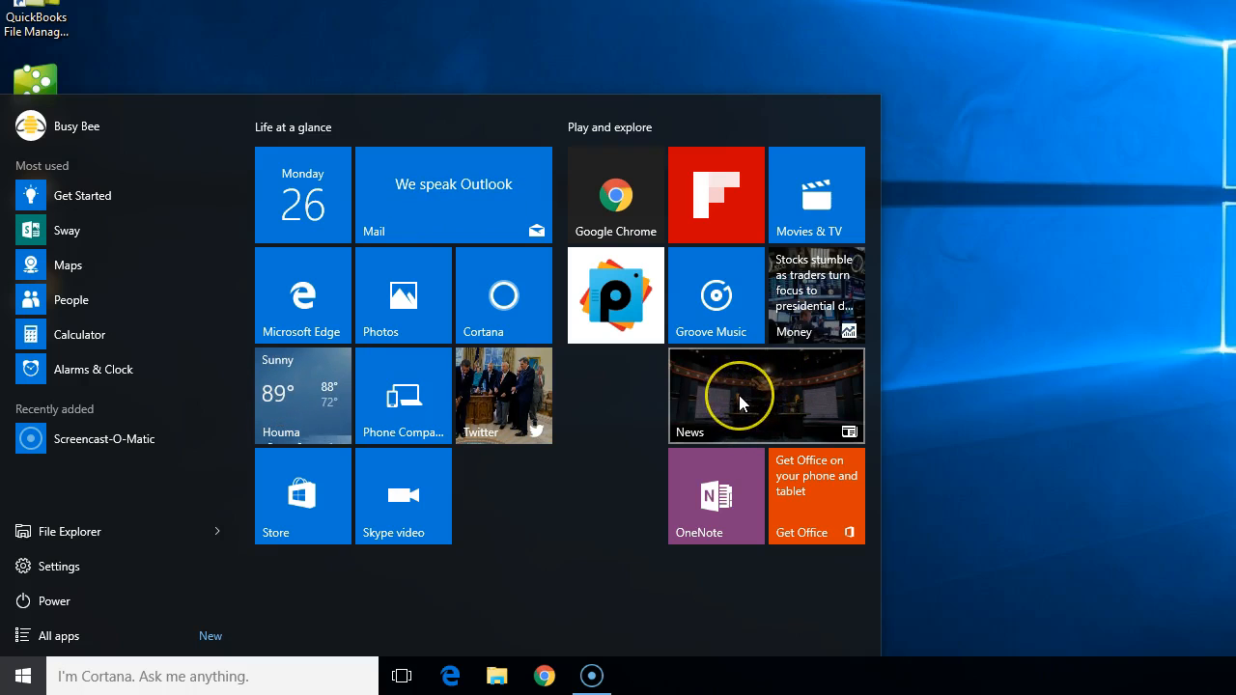
Turn the News tile's live headlines off so it shows only its plain icon
right_click(765, 394)
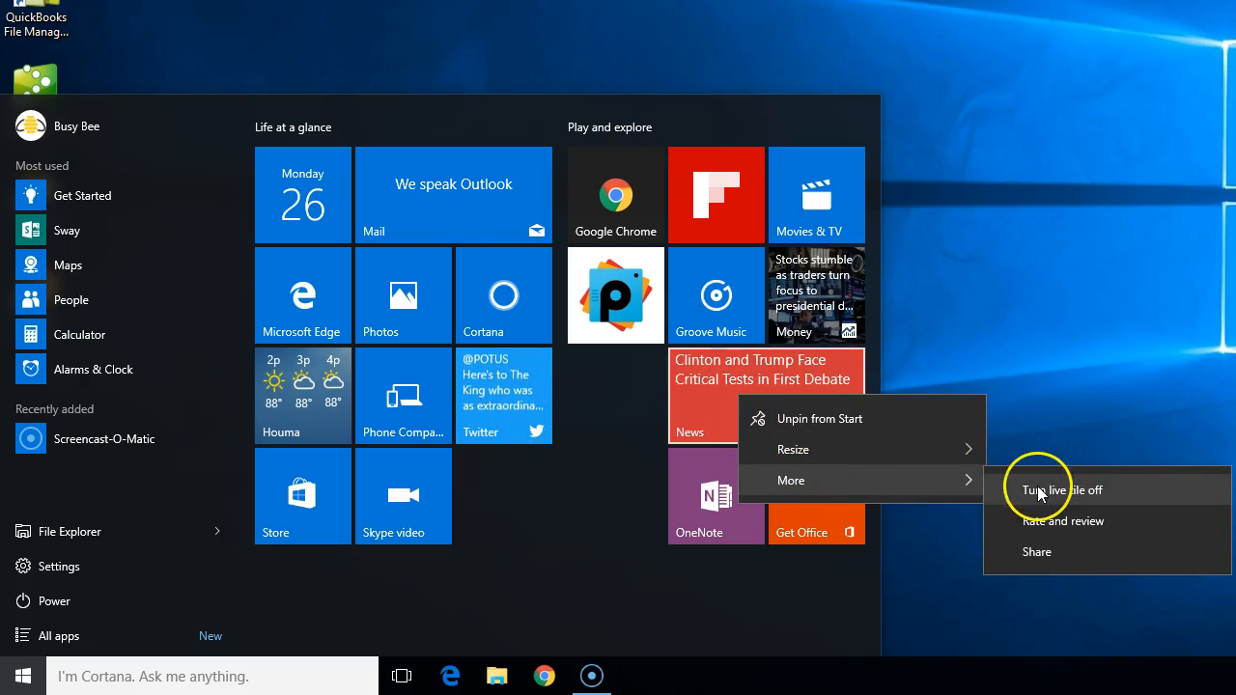
click(1060, 490)
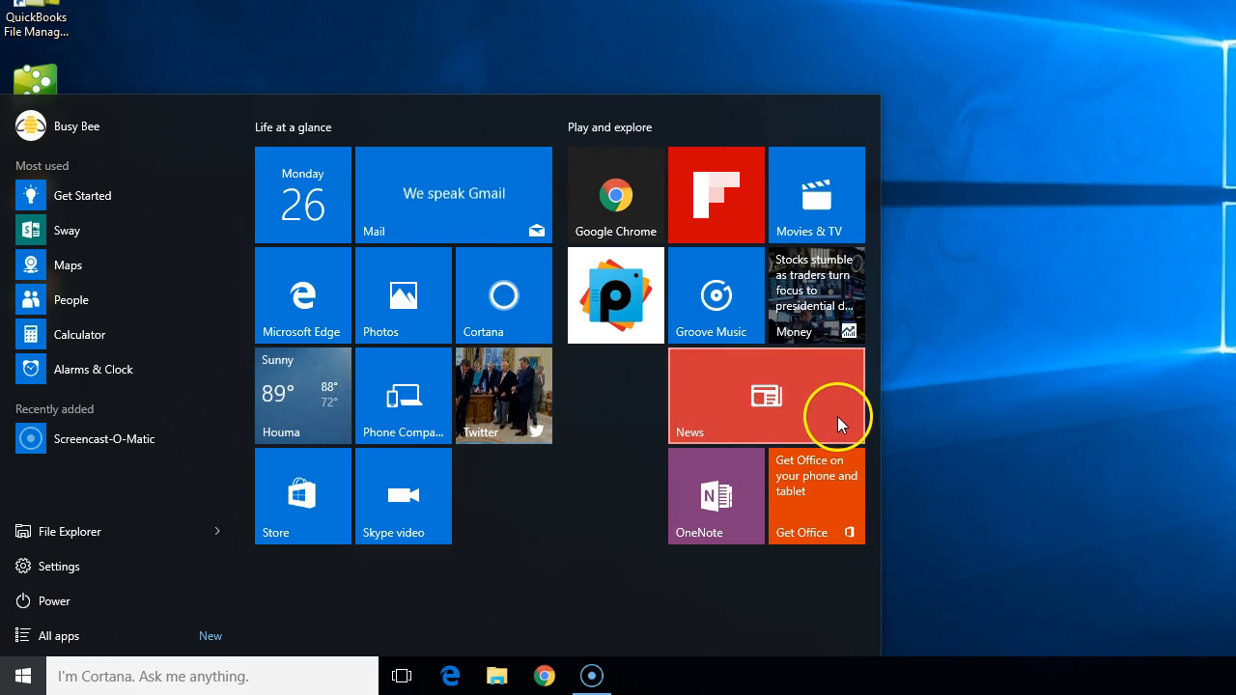
mouse_move(731, 388)
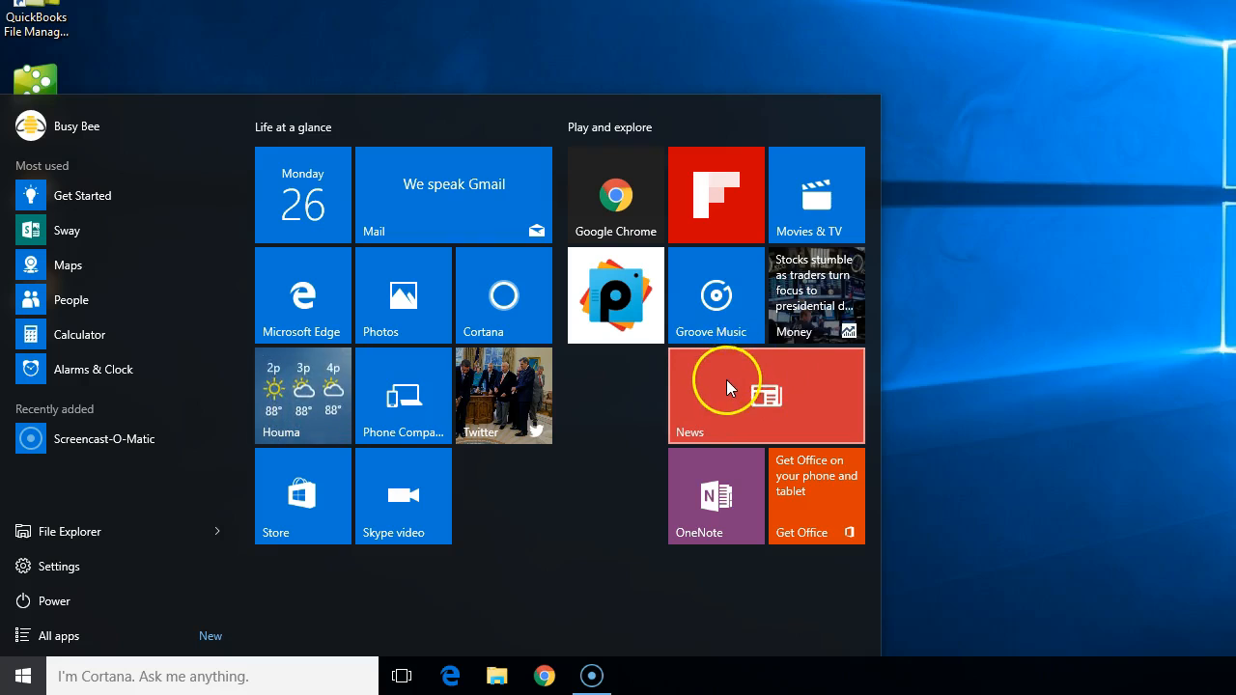
mouse_move(765, 403)
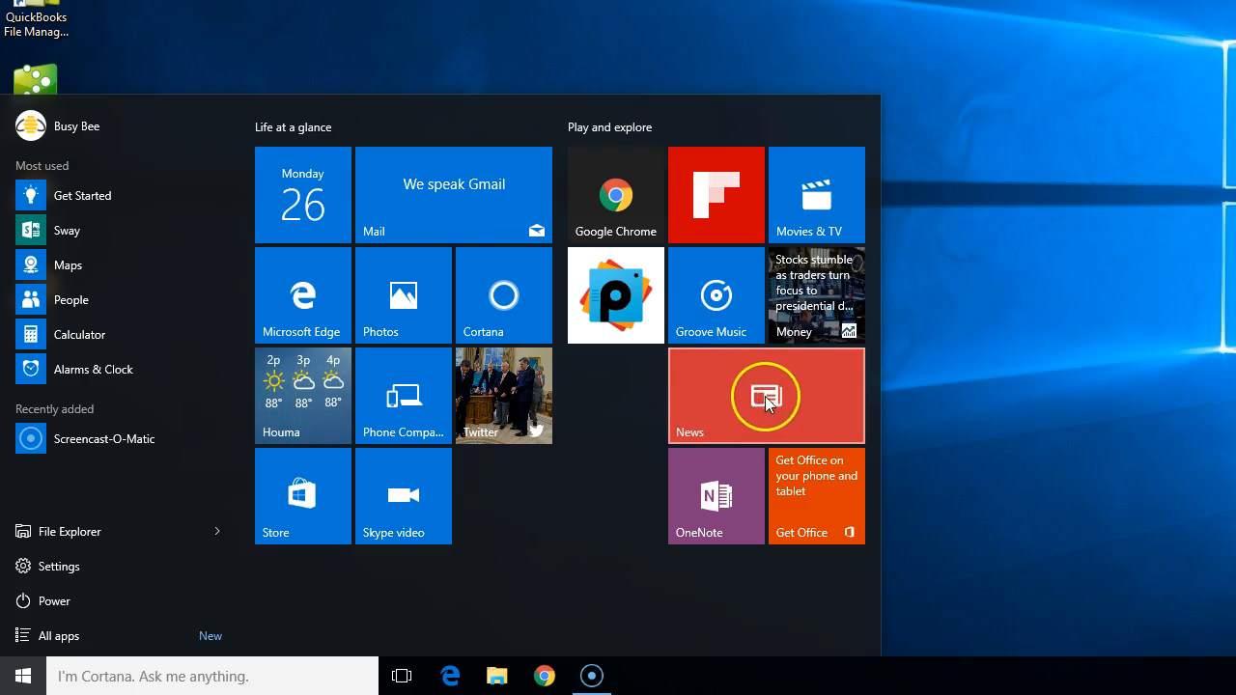
mouse_move(826, 425)
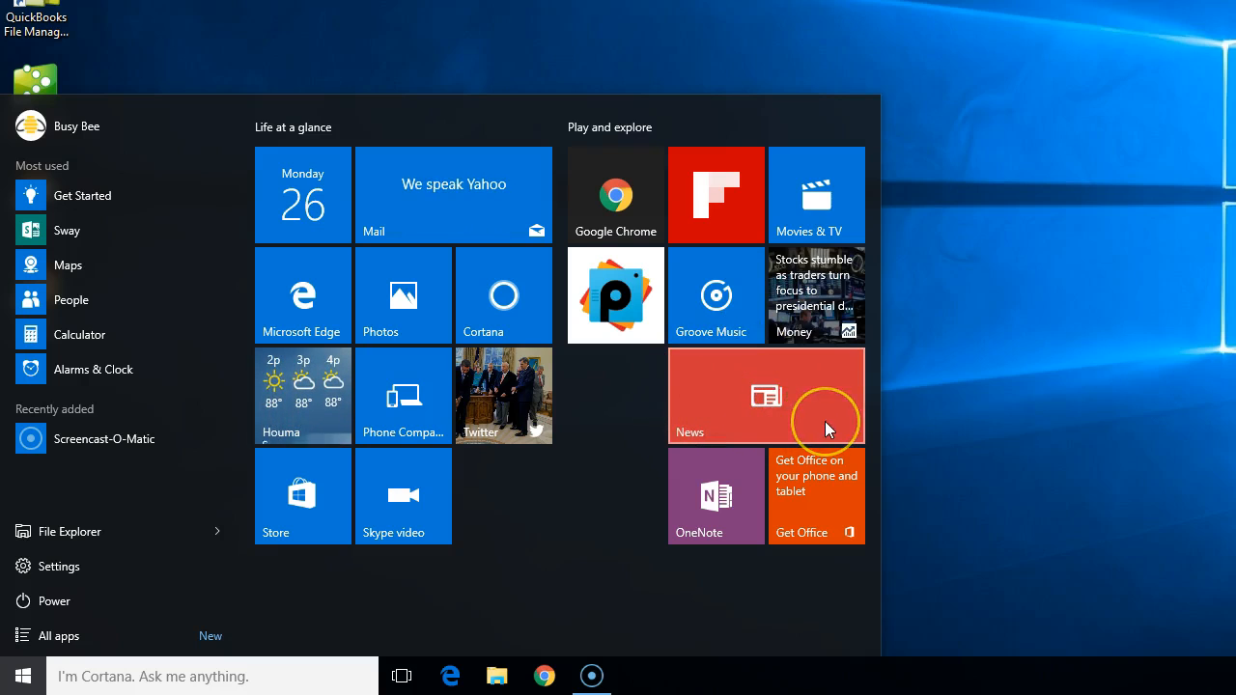
mouse_move(403, 462)
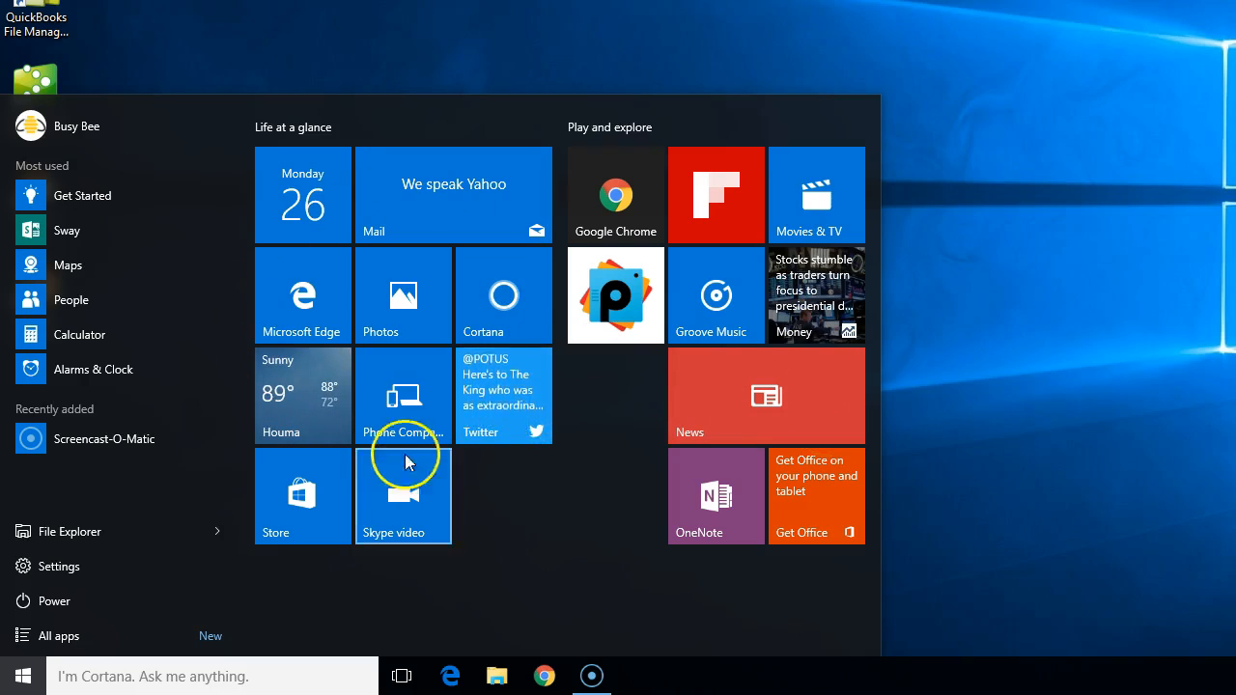
mouse_move(827, 400)
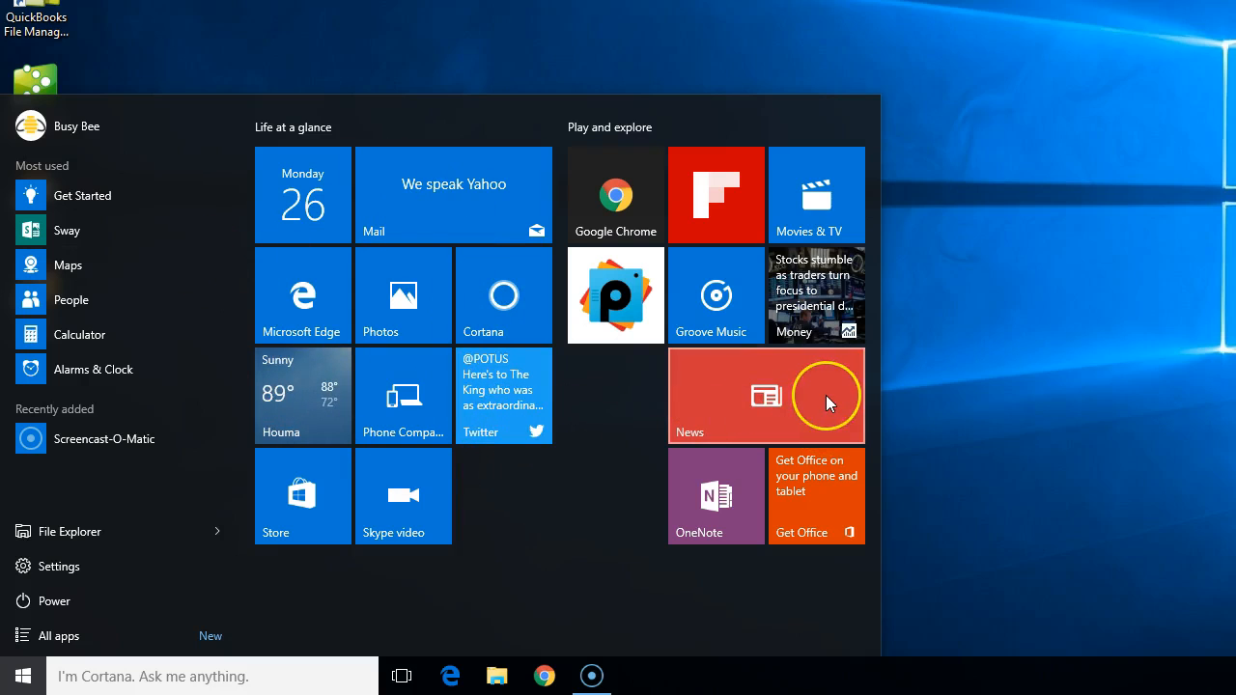
Turn the News tile's live headlines back on via More > Turn live tile on
right_click(765, 396)
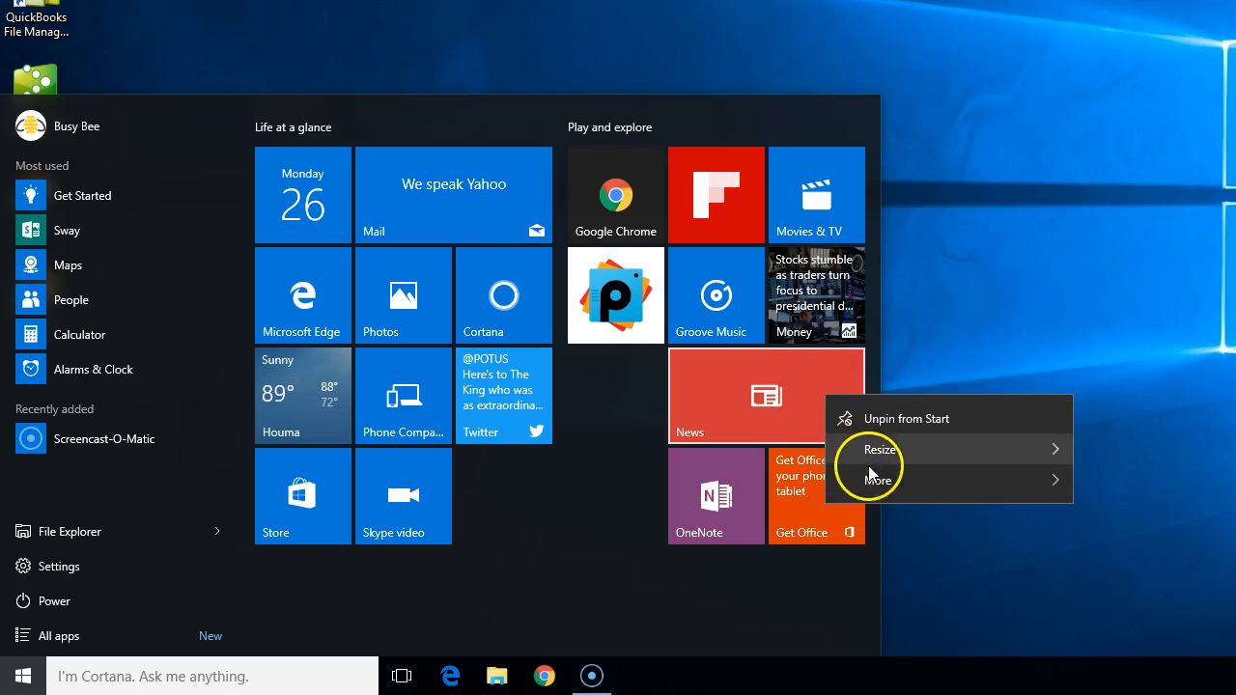
click(877, 479)
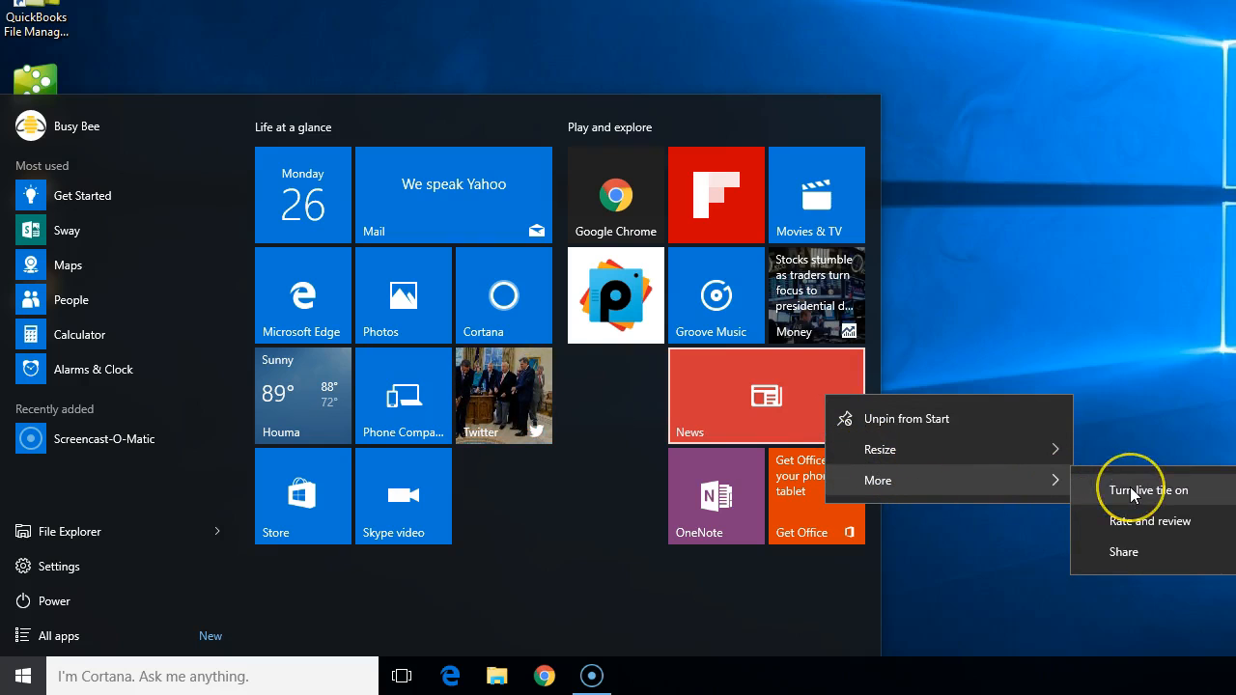
click(1147, 490)
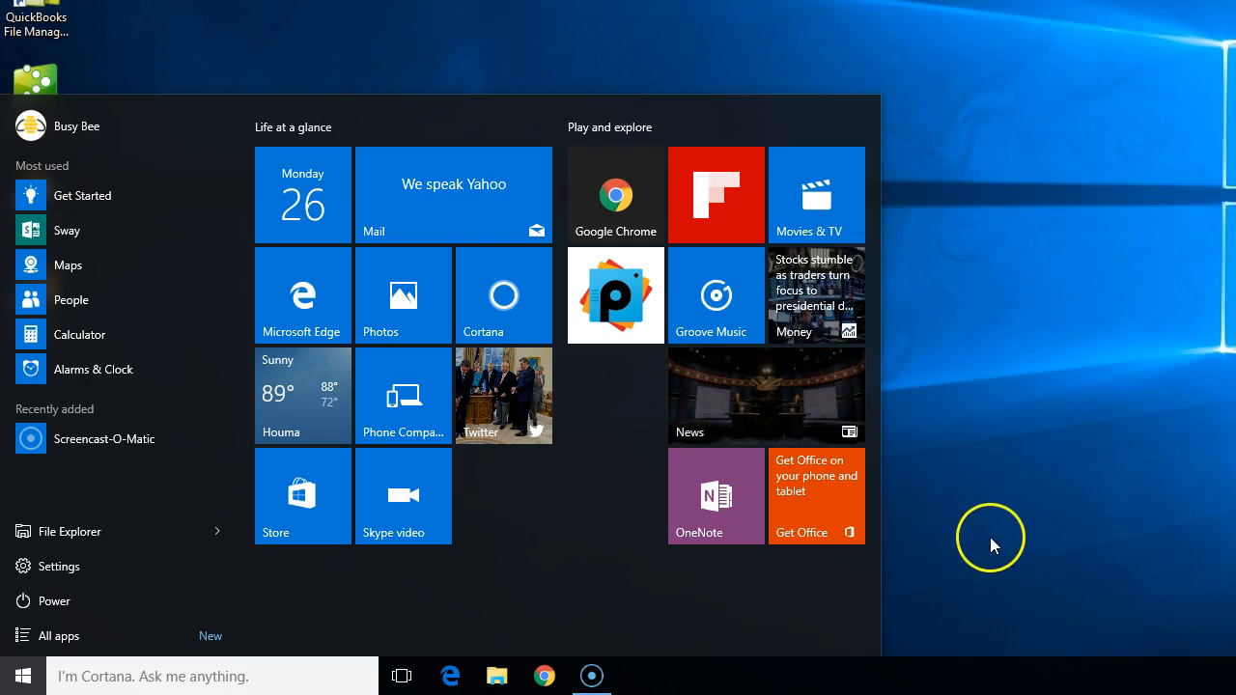
mouse_move(208, 340)
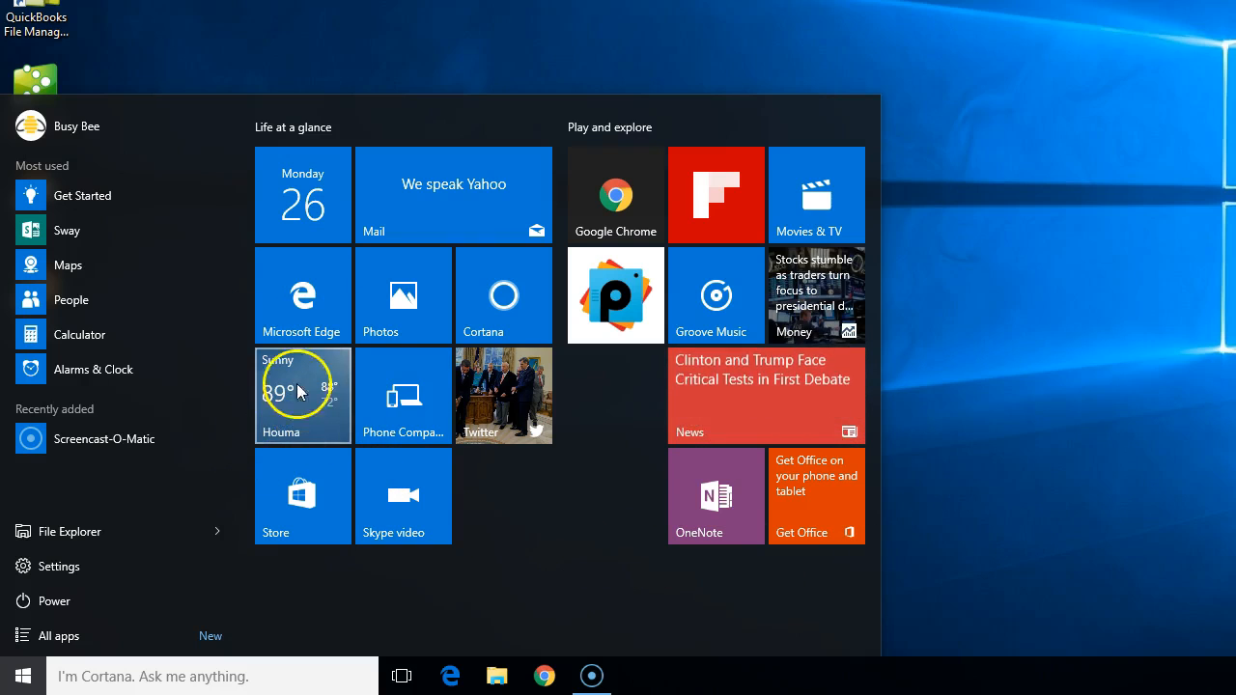
mouse_move(486, 564)
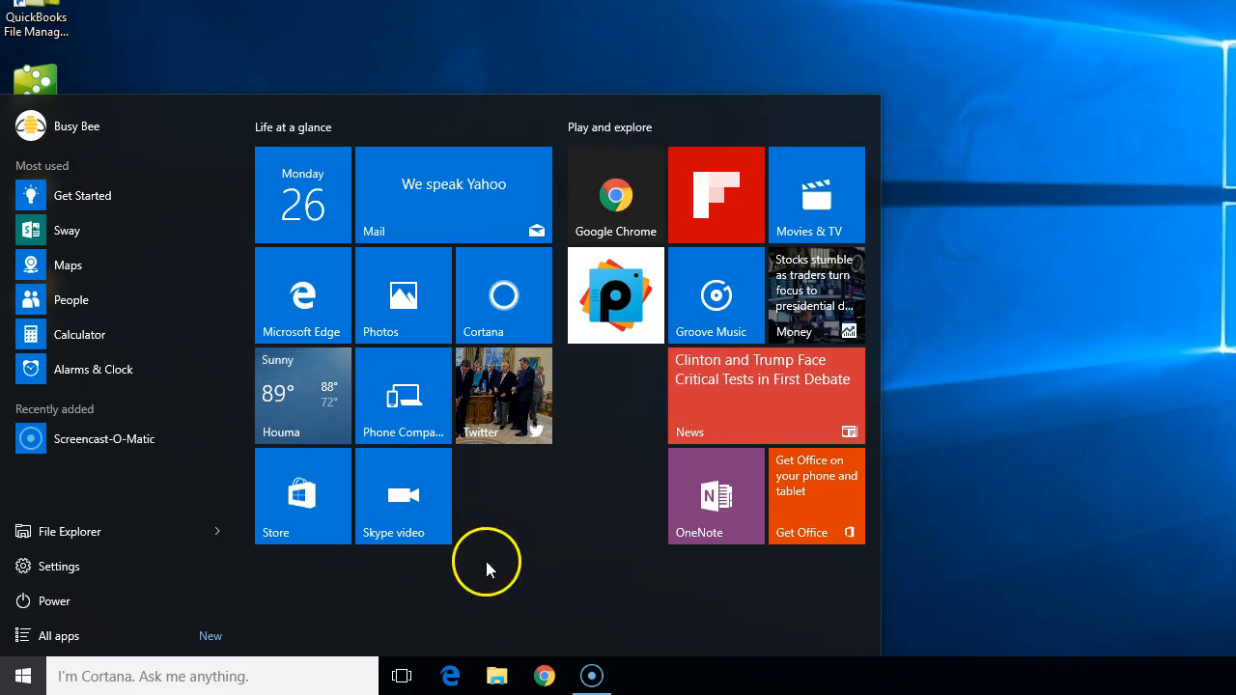